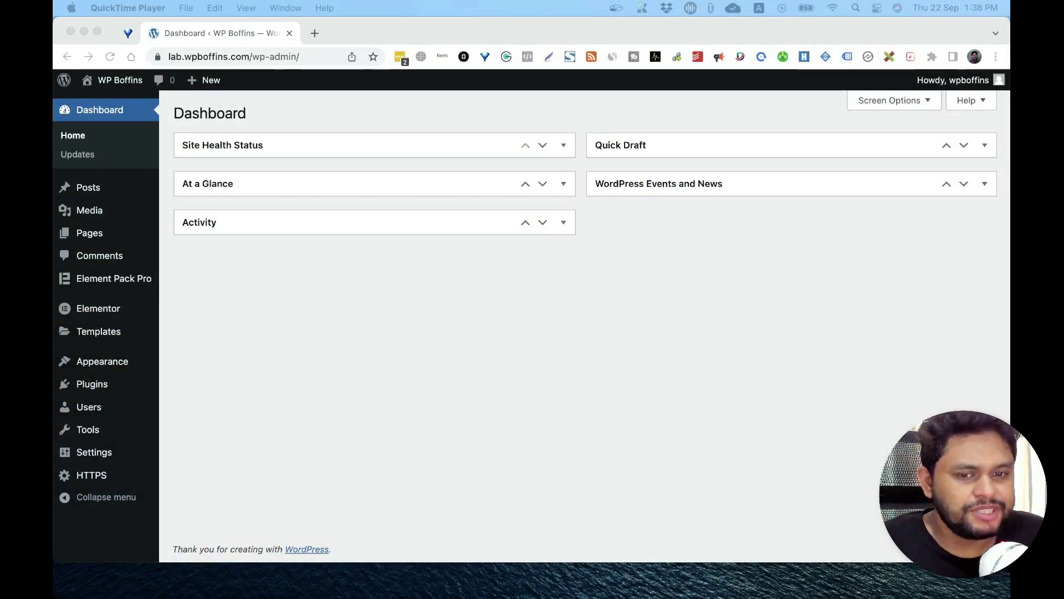
mouse_move(120, 195)
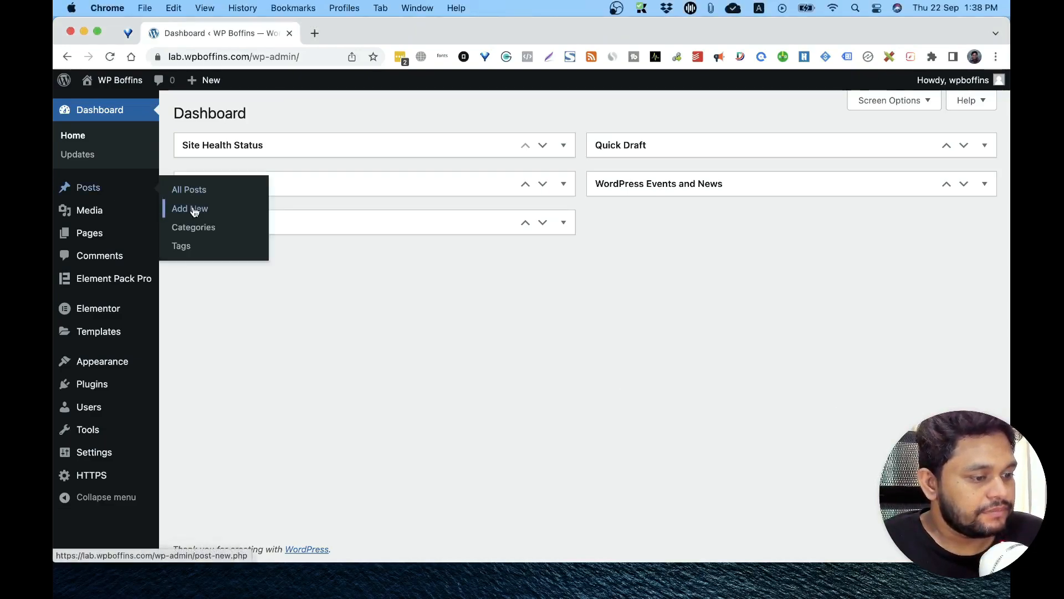
- Open a new blank post via Posts > Add New in the admin sidebar
click(190, 208)
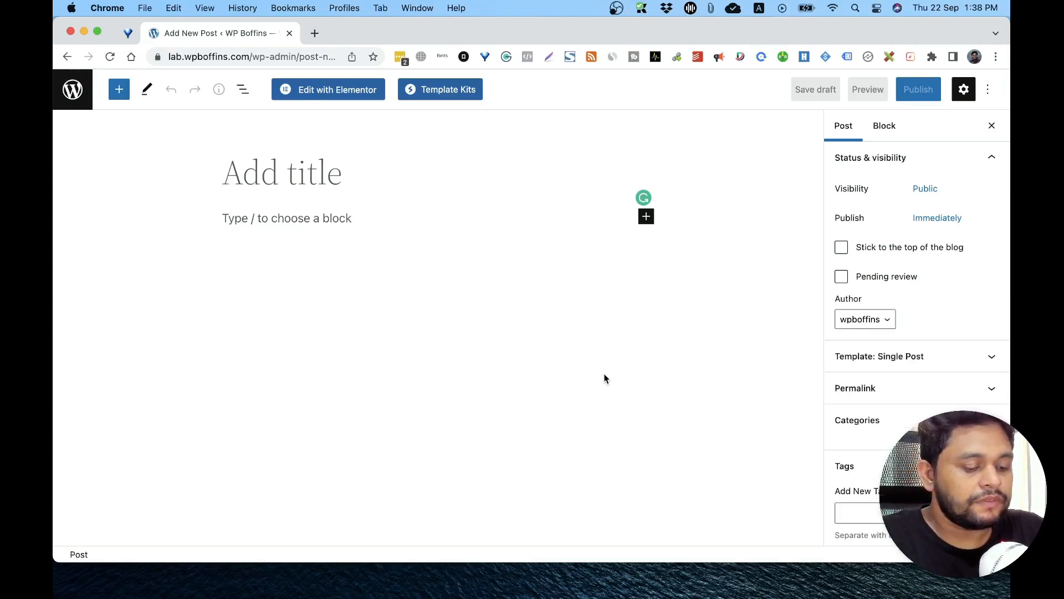
- Enter the title 'Vegetables' and the paragraph 'Green Vegetables.', then show the post settings
text(Vegetables)
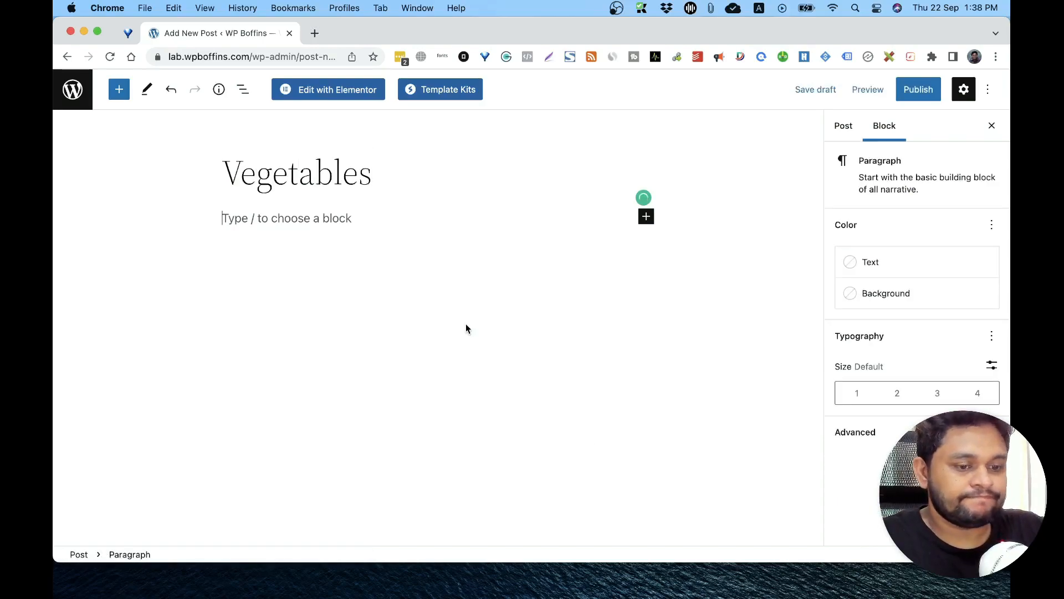
text(Green)
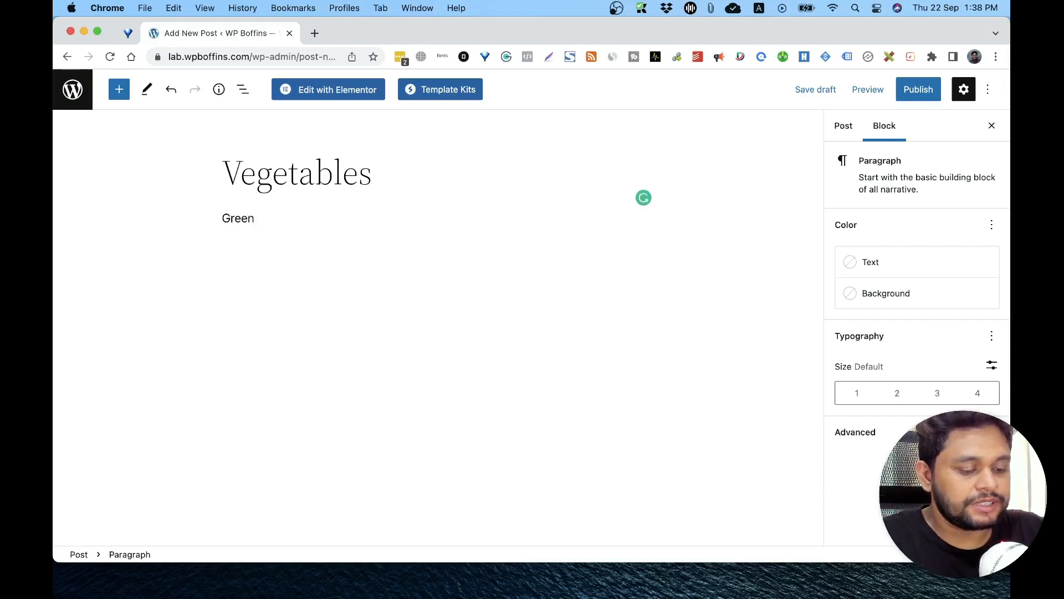
text(Vegetables.)
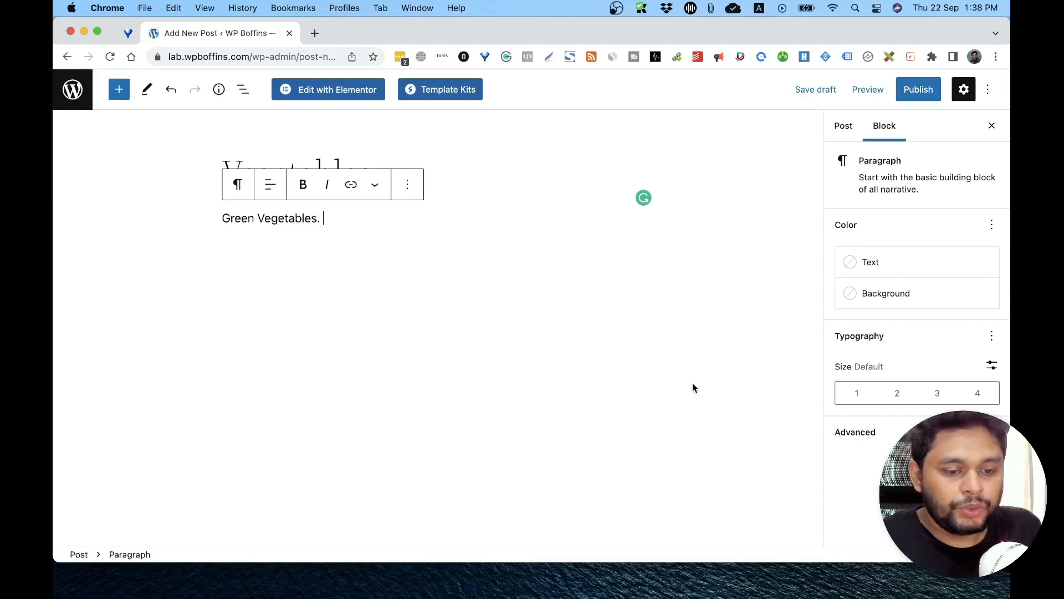
mouse_move(914, 201)
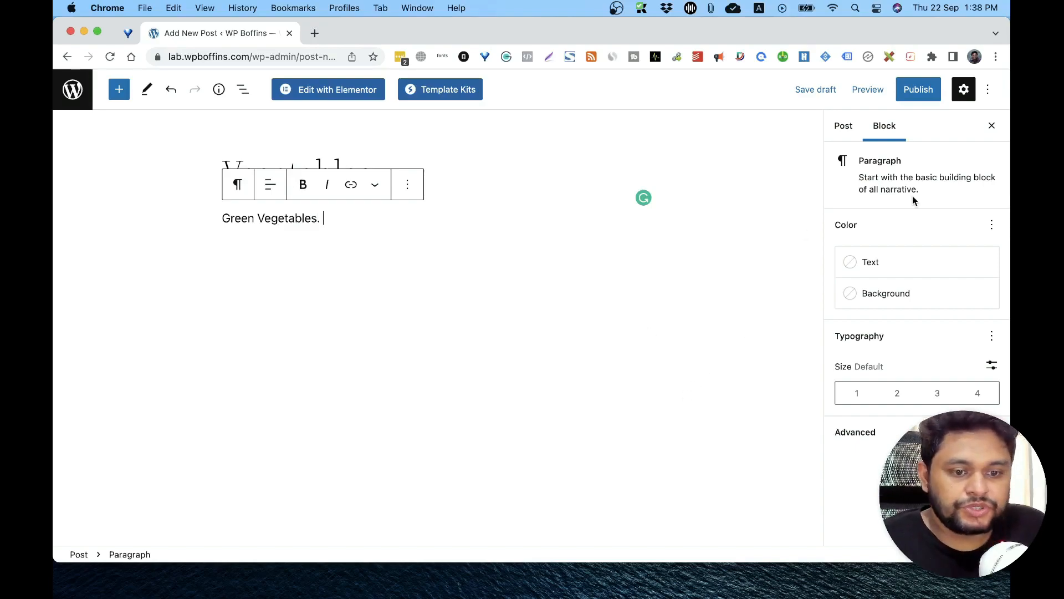
click(844, 126)
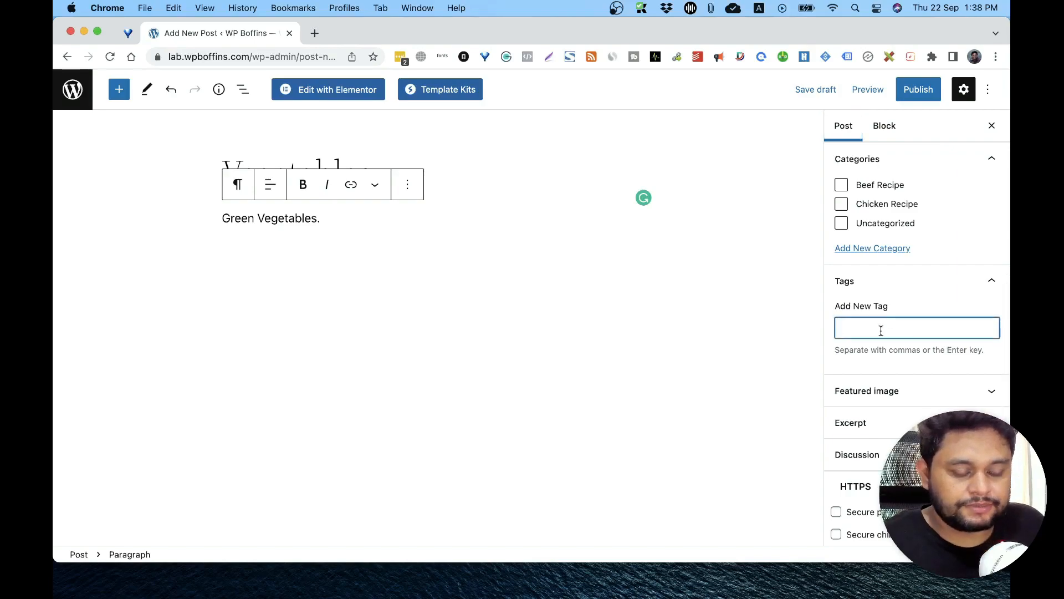
- Tag the post 'green vegetables' and 'vegetables', publish it, and view it live
text(green)
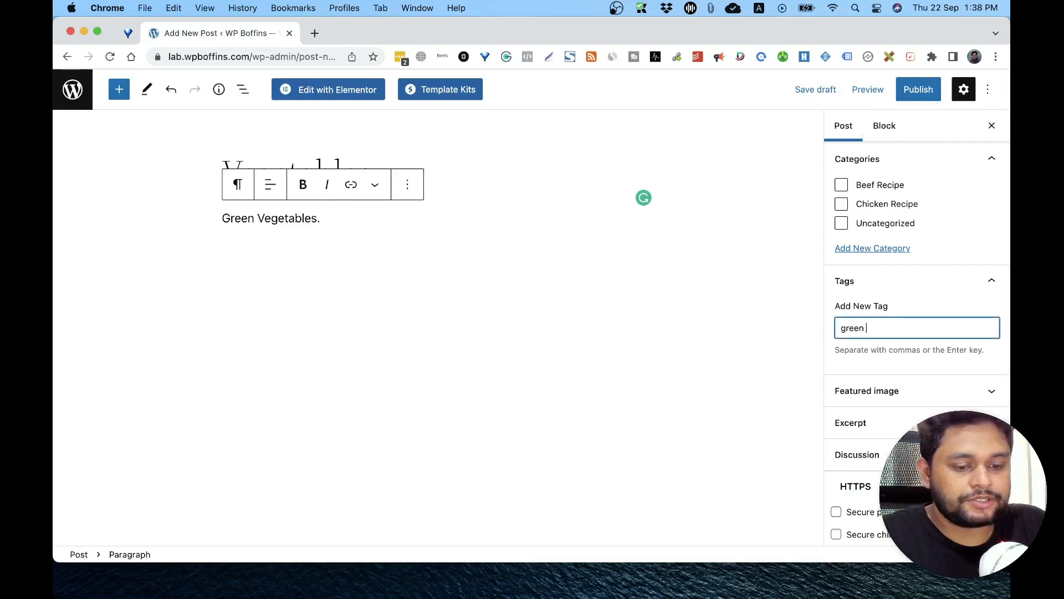
text(vegetables)
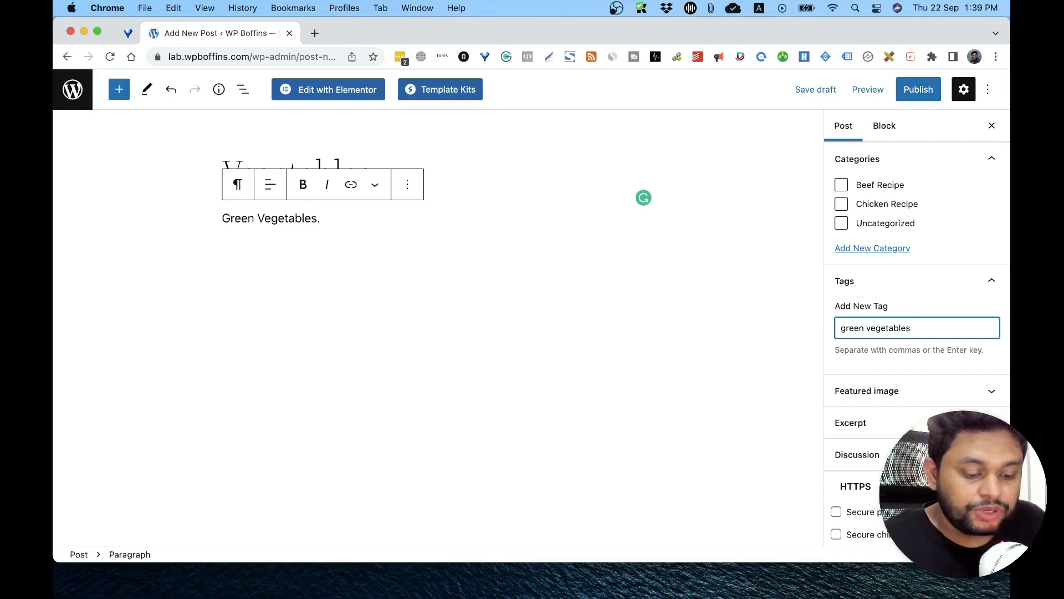
key(Enter)
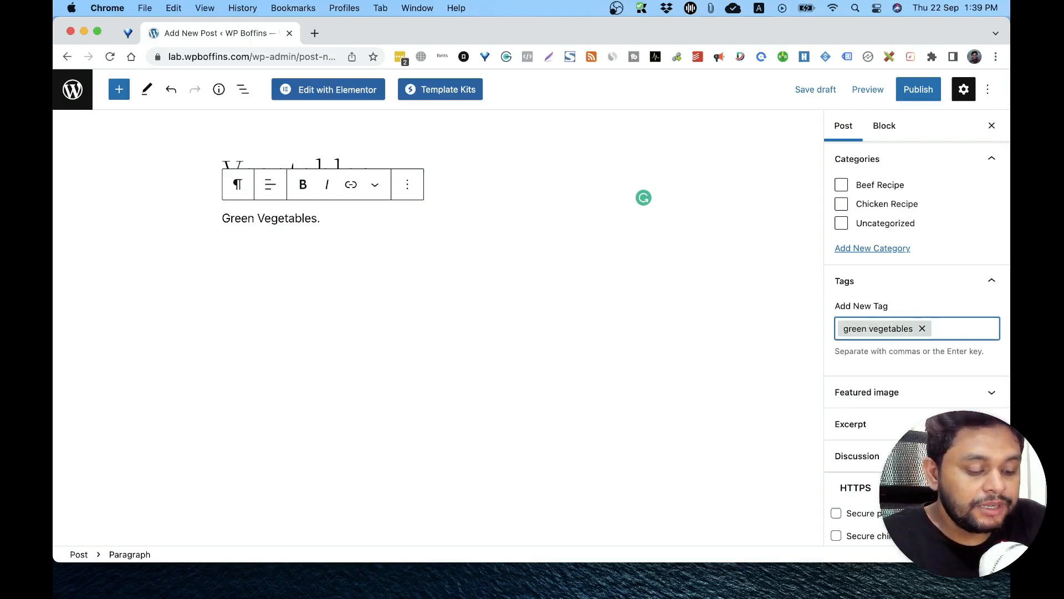
text(vegetables)
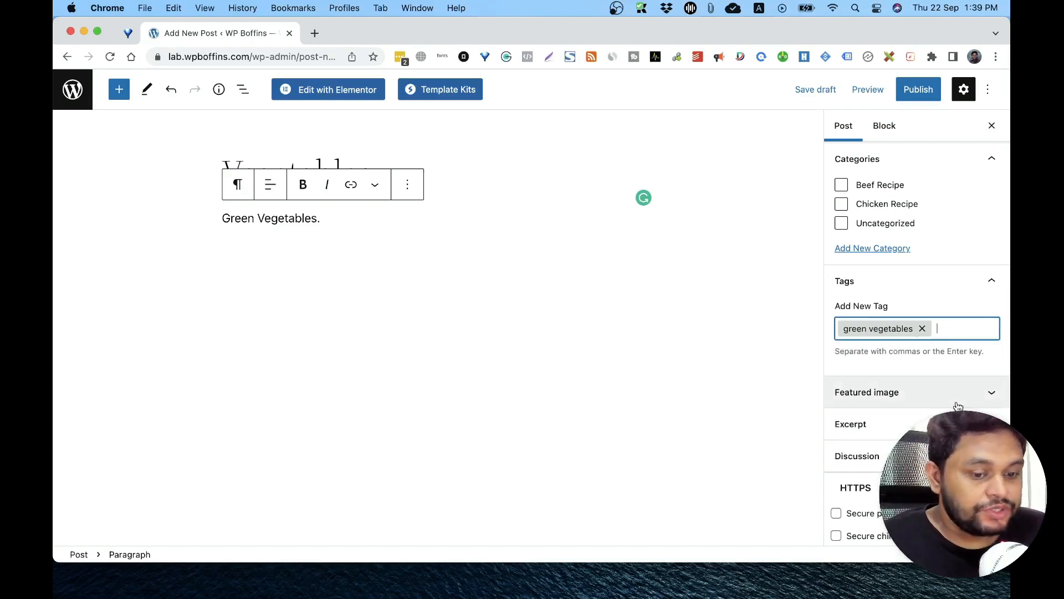
text(vegetables)
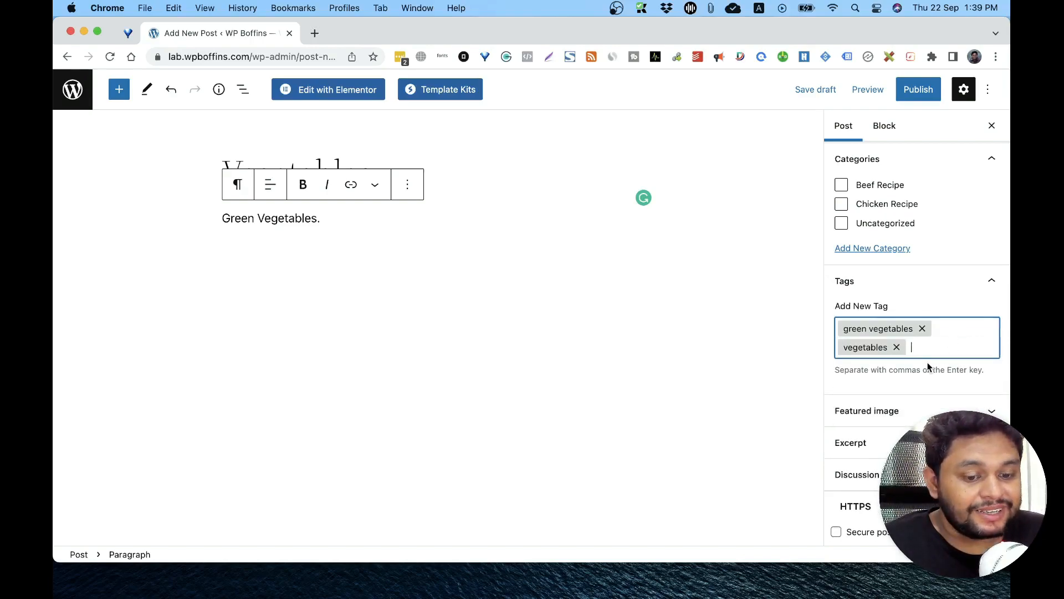
mouse_move(922, 363)
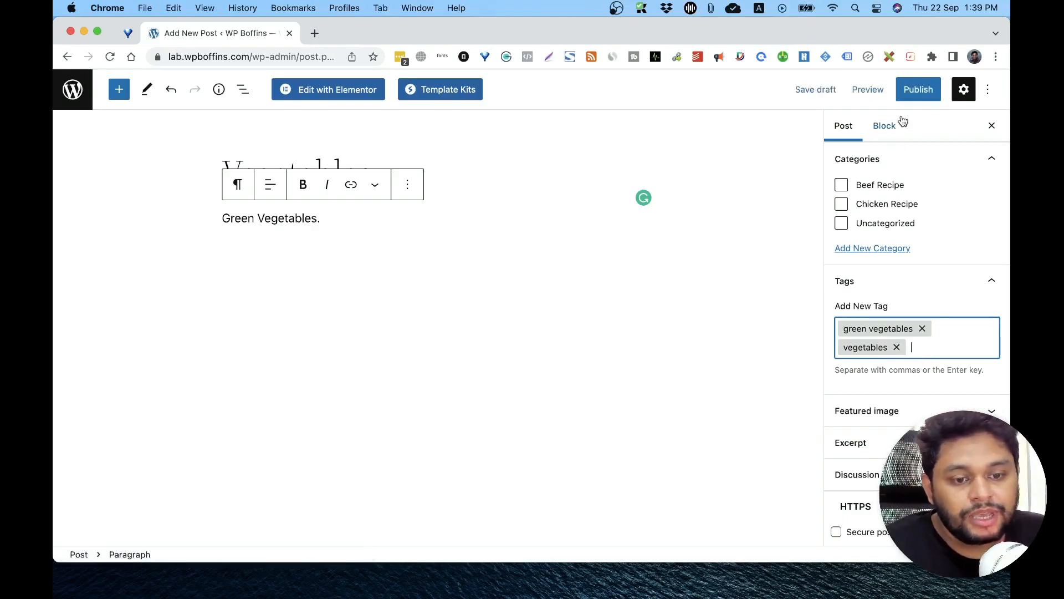
click(918, 90)
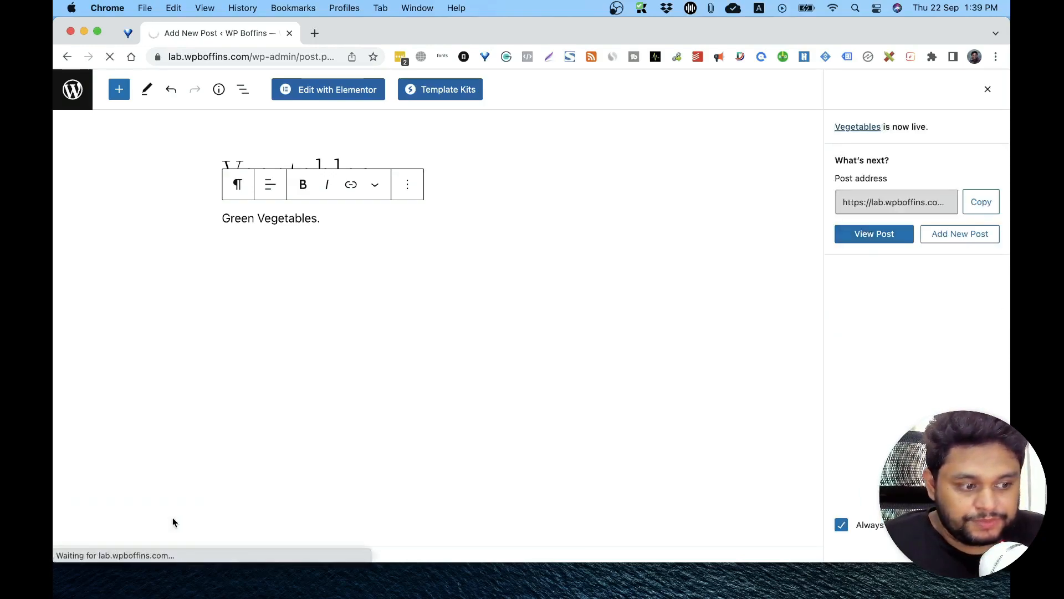
click(874, 234)
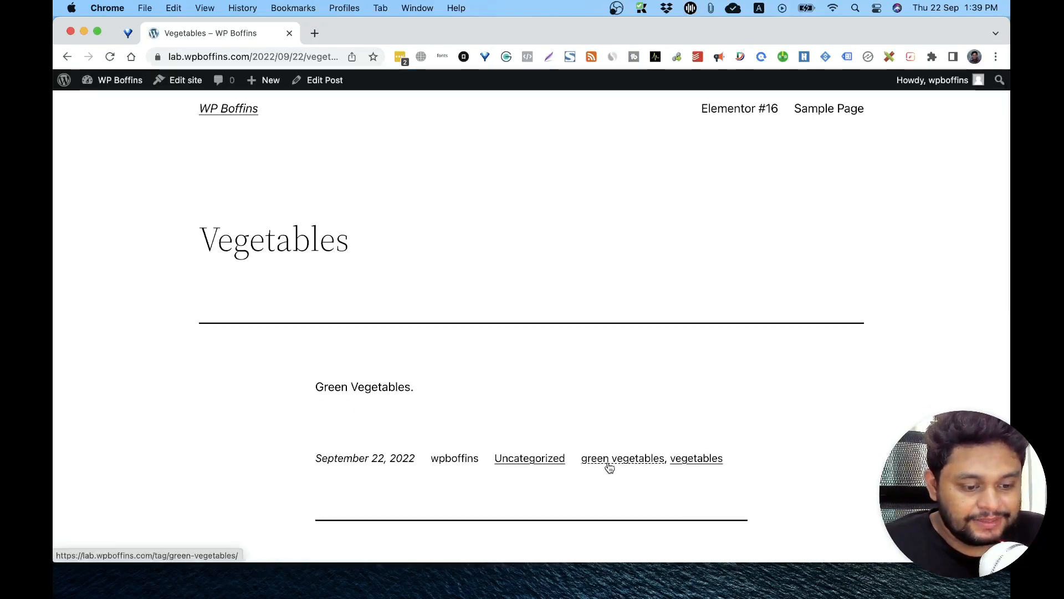
mouse_move(524, 462)
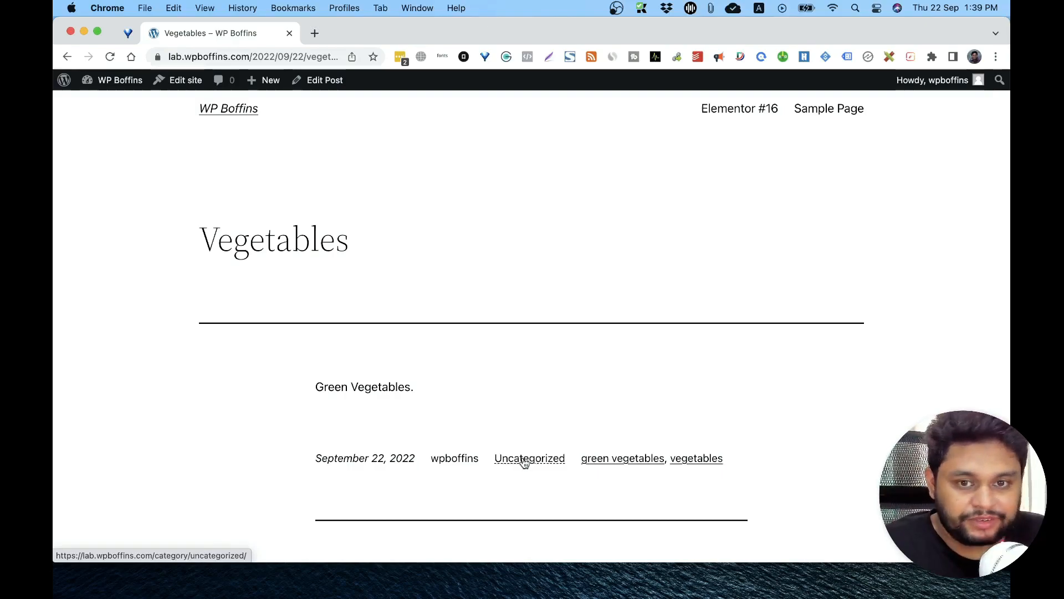
mouse_move(702, 465)
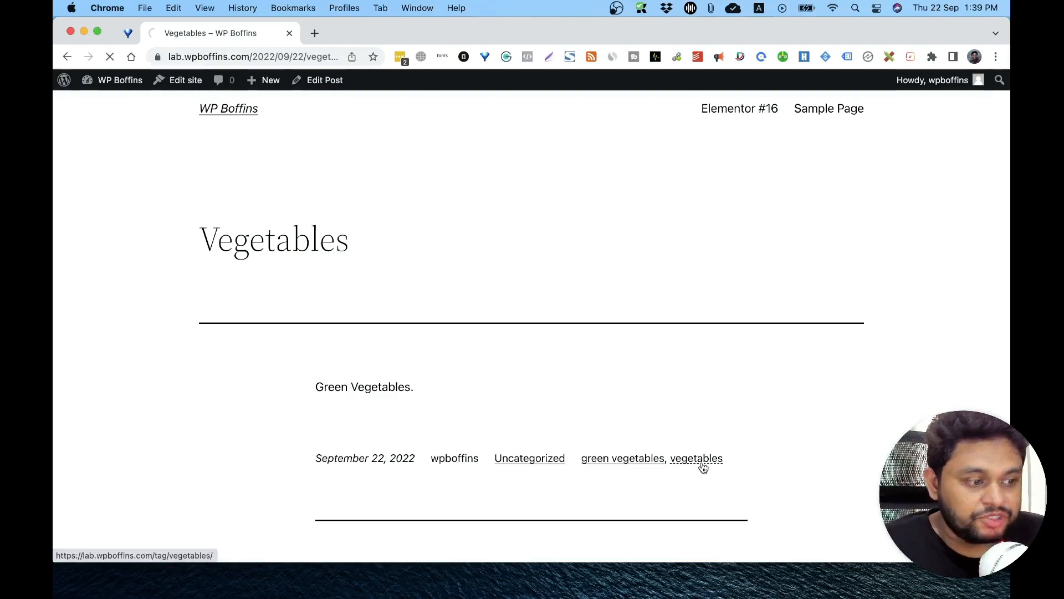
- Follow the 'vegetables' tag link to its archive showing the Vegetables post
click(697, 458)
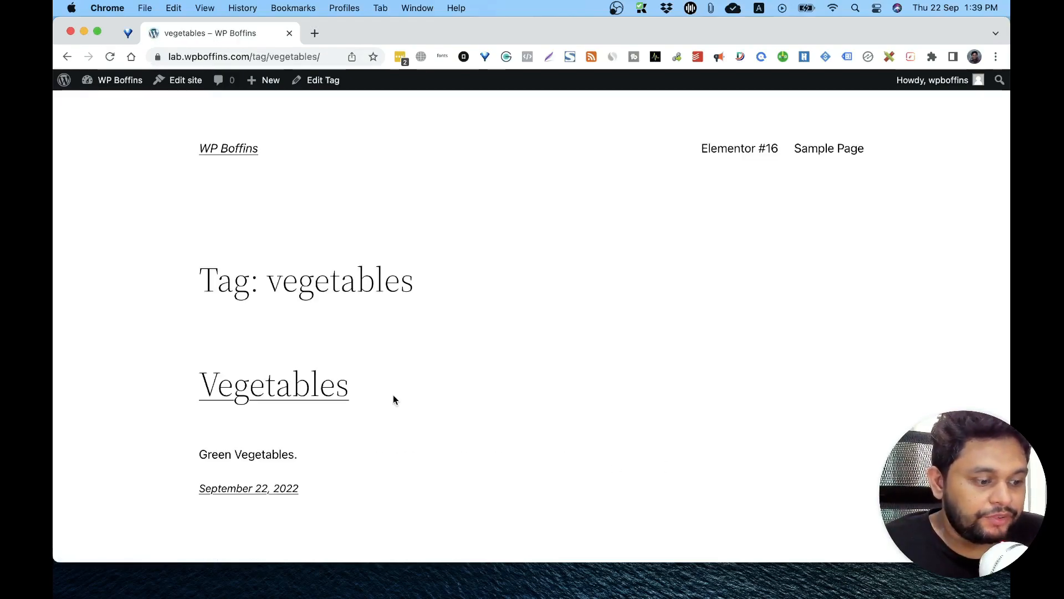
mouse_move(285, 409)
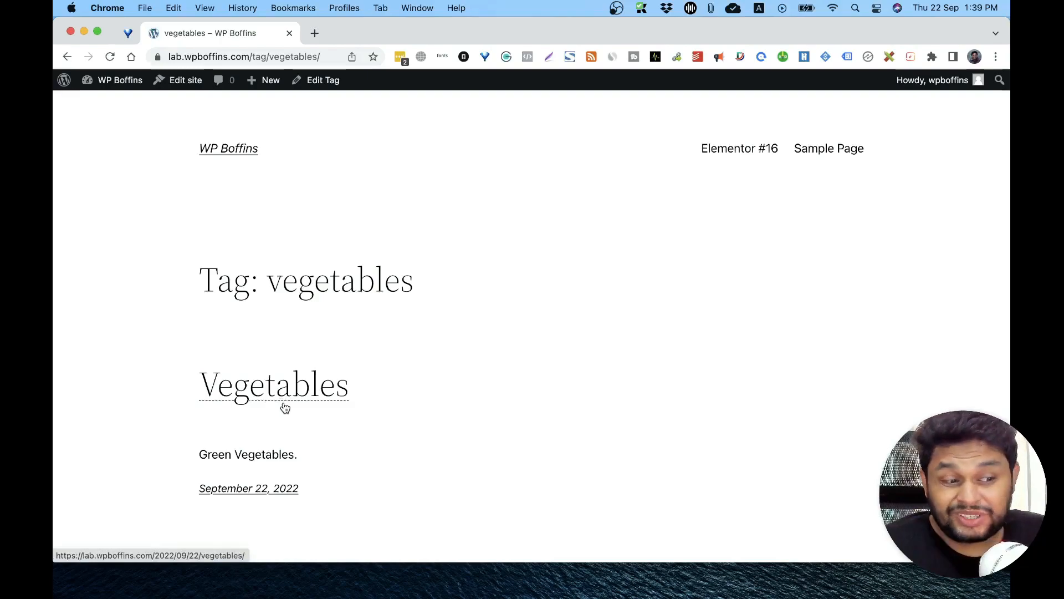
click(269, 80)
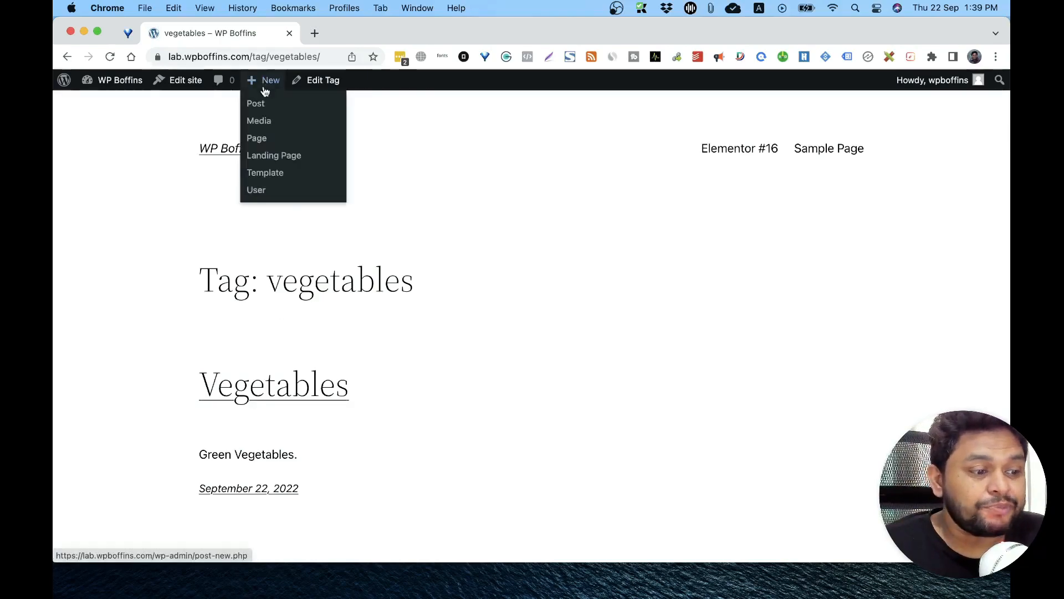
- Start a new post titled 'Papaya' with the paragraph 'Green papaya'
click(256, 103)
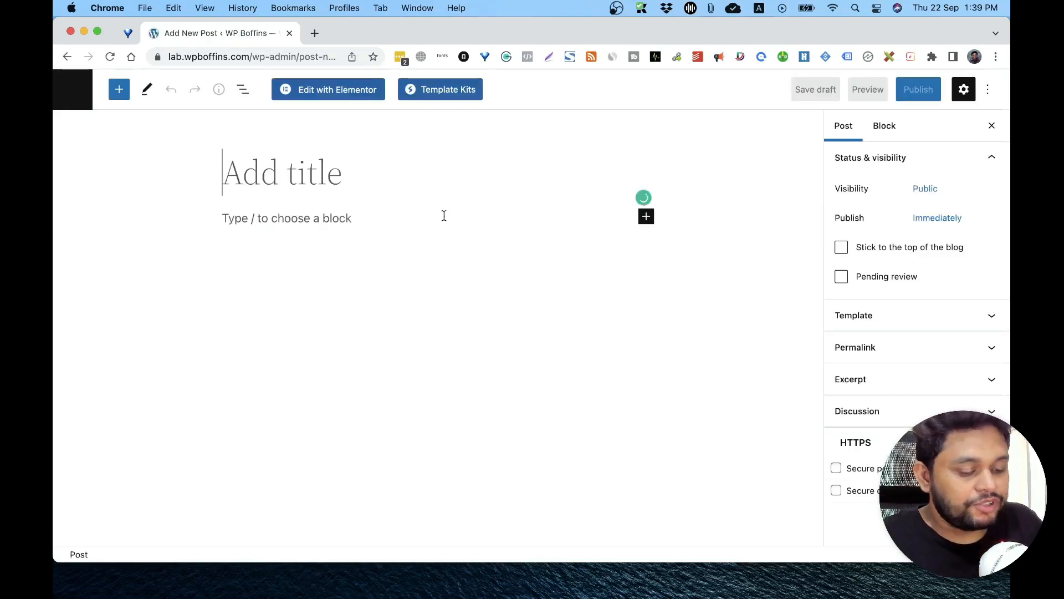
text(Papa)
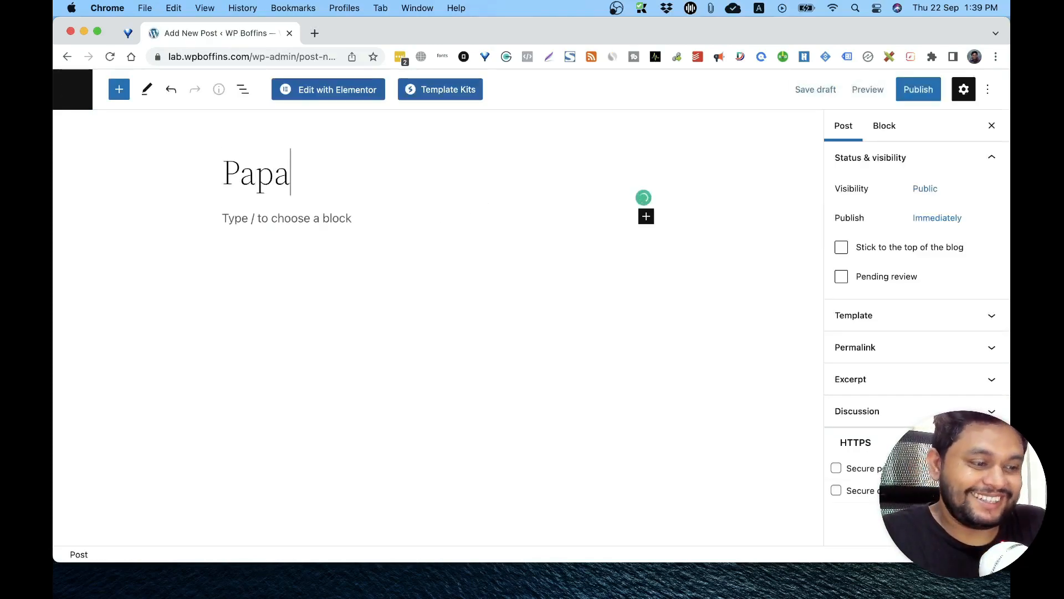
text(ya)
click(426, 217)
text(G)
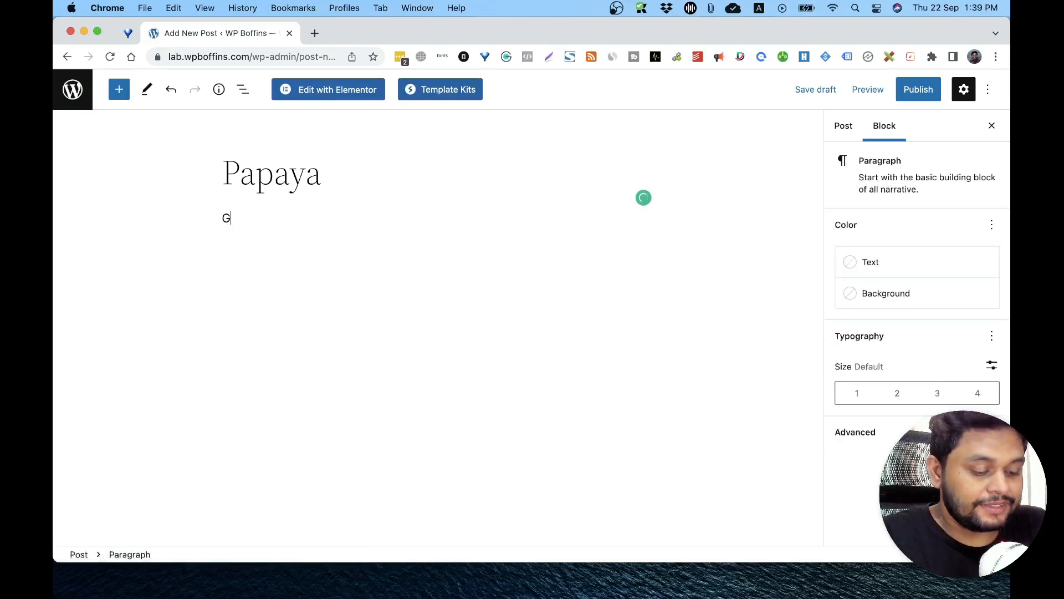
text(reen pay)
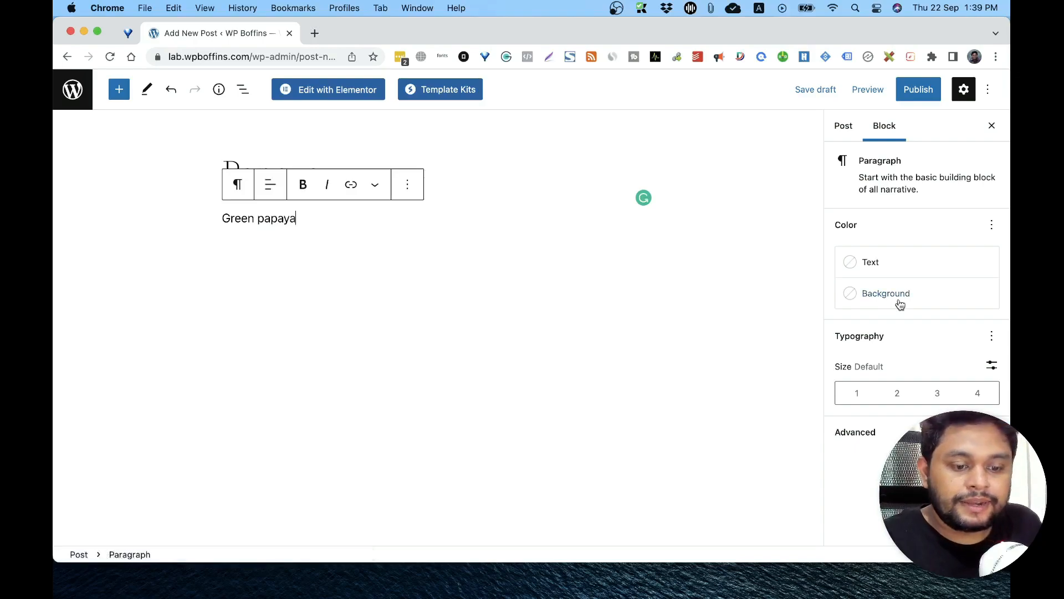
click(843, 126)
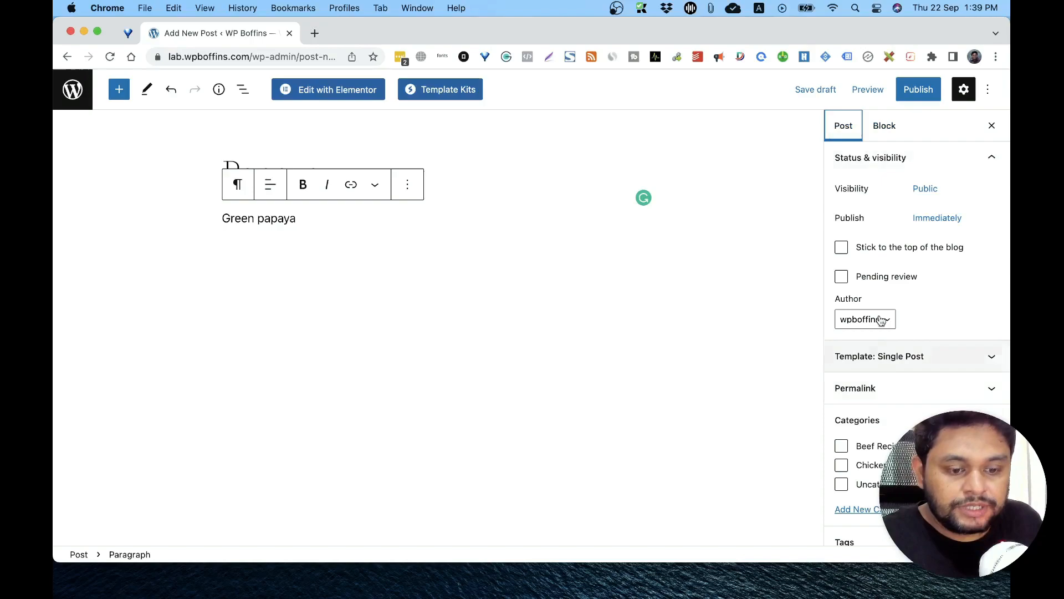
scroll(down, 3)
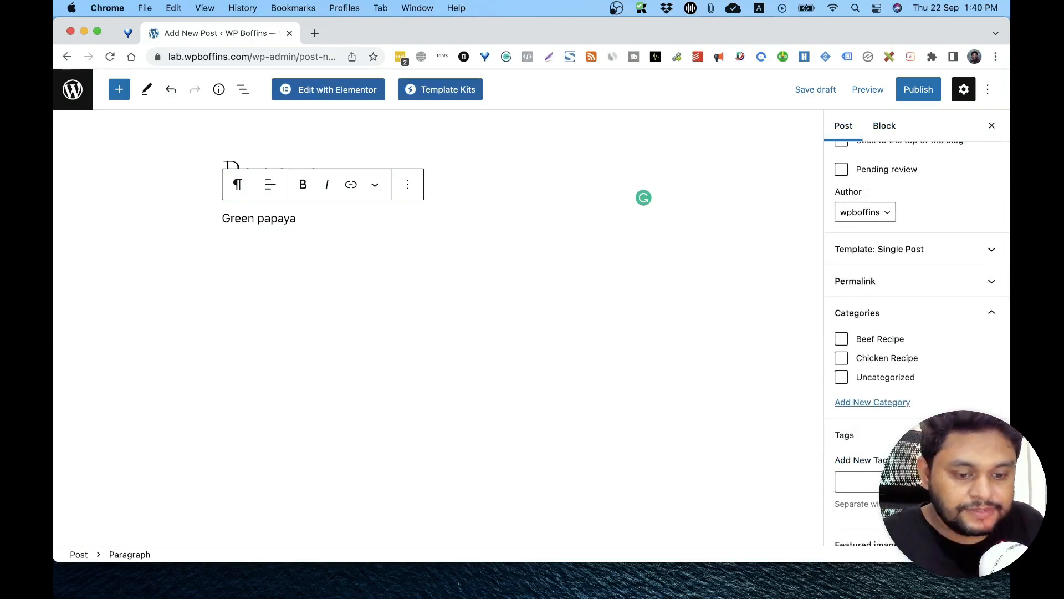
- Add the existing 'vegetables' tag to Papaya, publish it, and open the live post
text(vege)
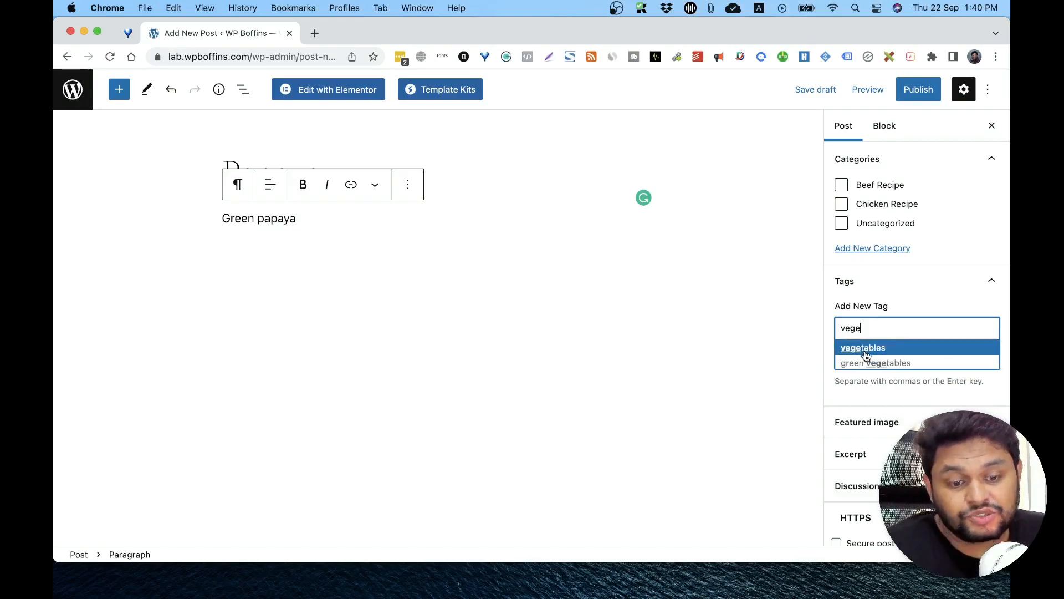
click(863, 347)
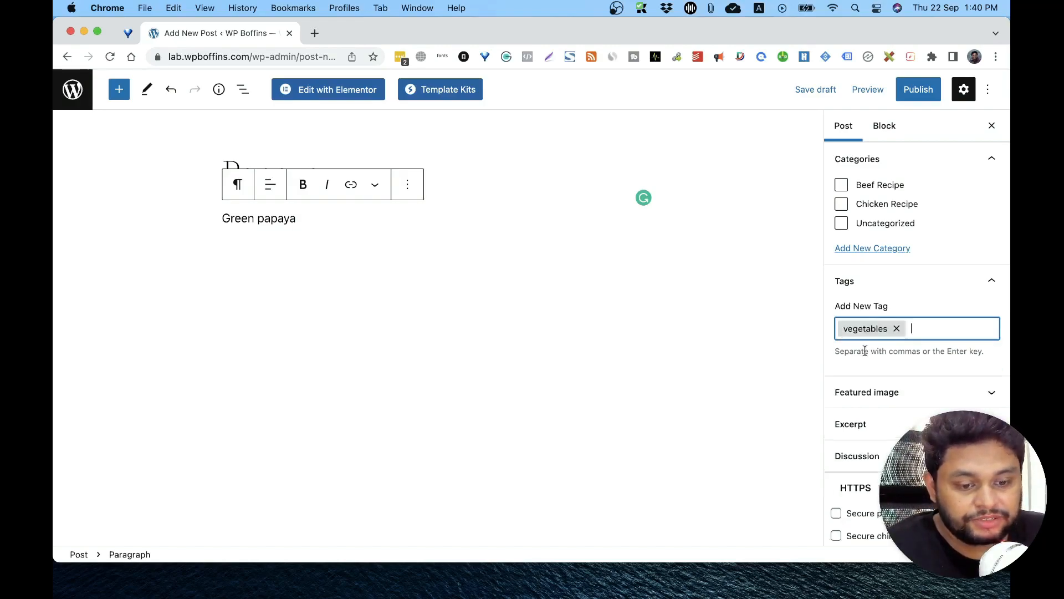
click(918, 89)
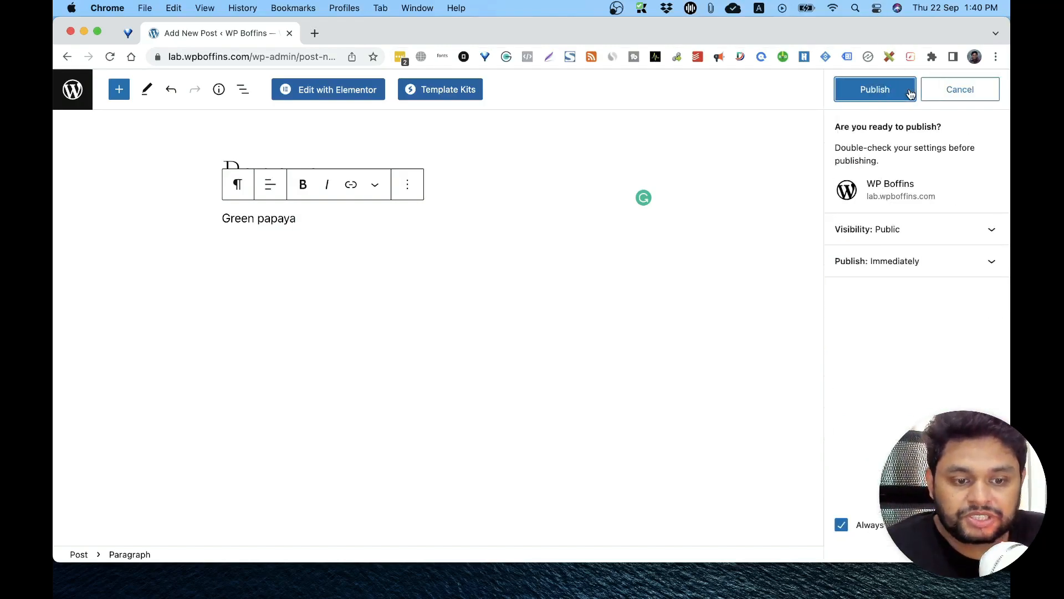
click(875, 89)
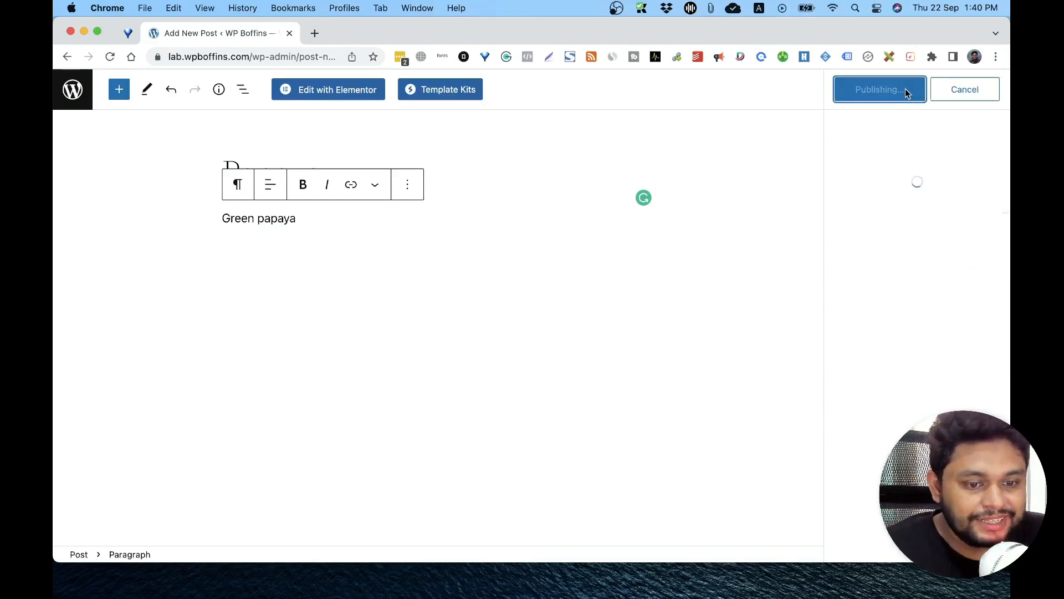
click(879, 90)
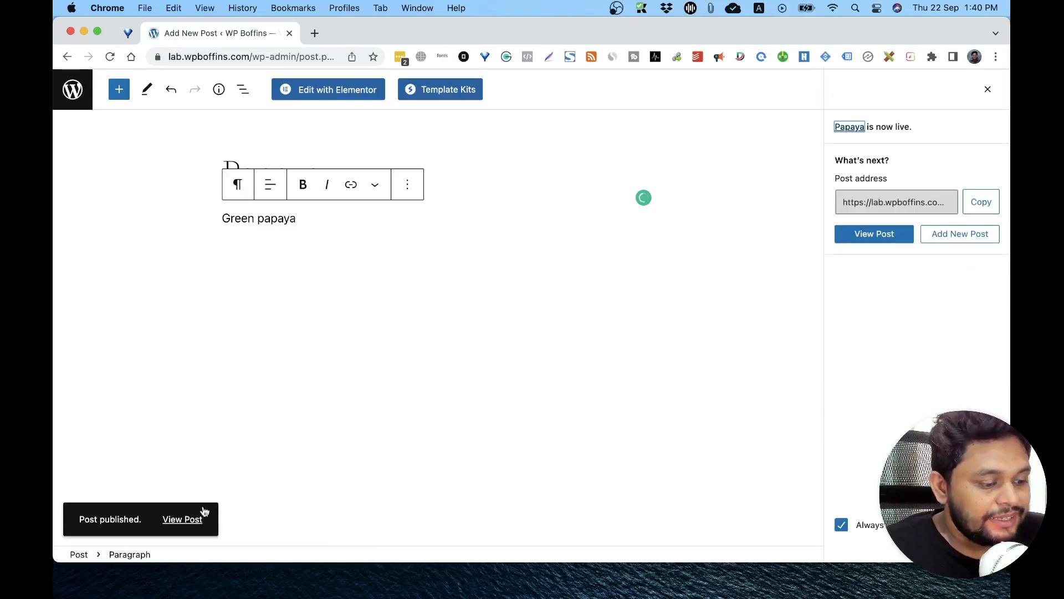
click(182, 519)
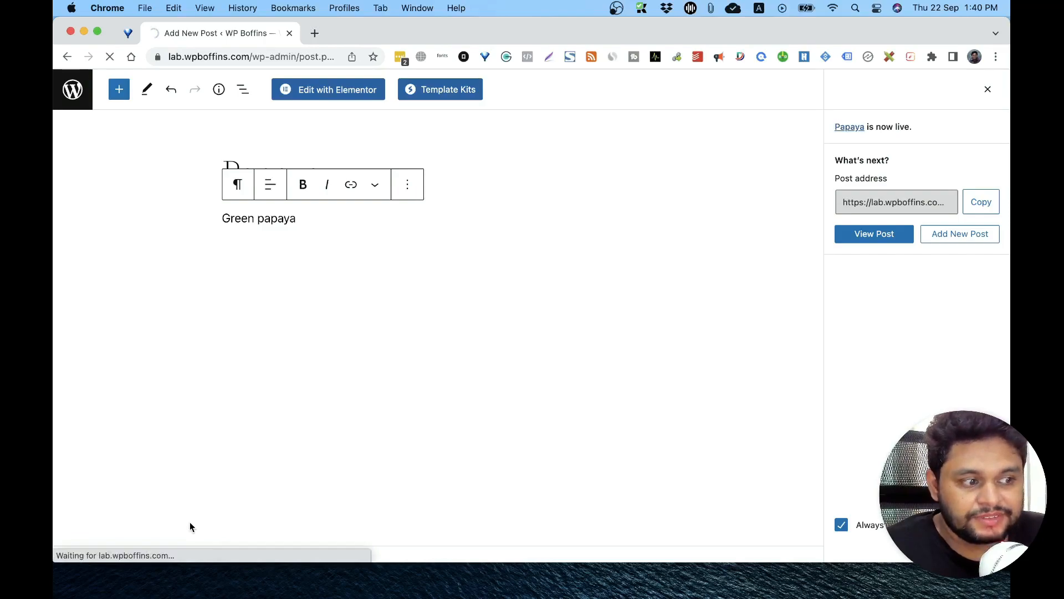
- Browse the 'vegetables' tag archive listing both the Papaya and Vegetables posts
click(874, 234)
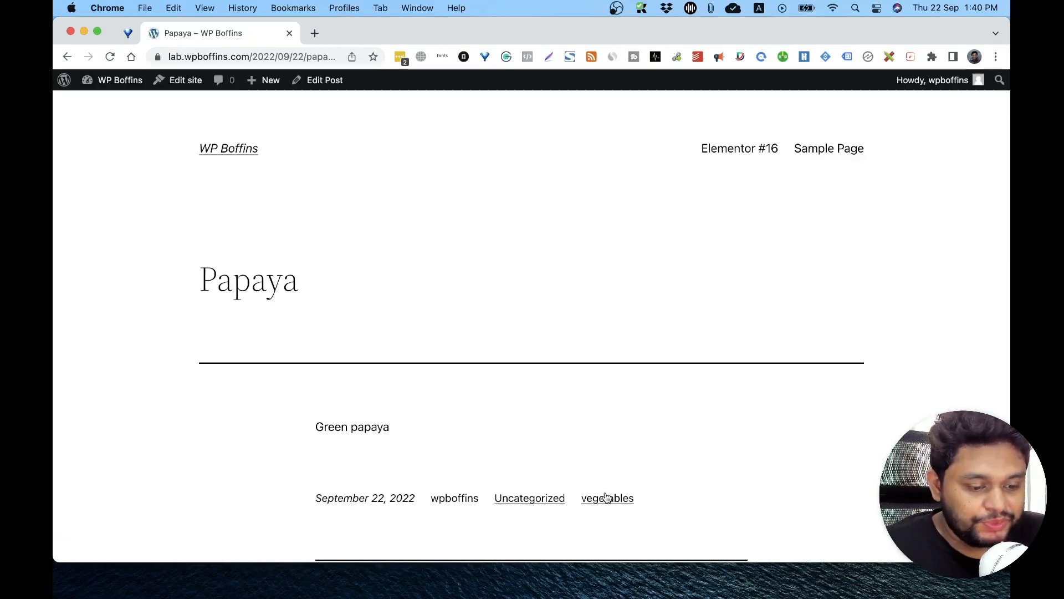
mouse_move(606, 501)
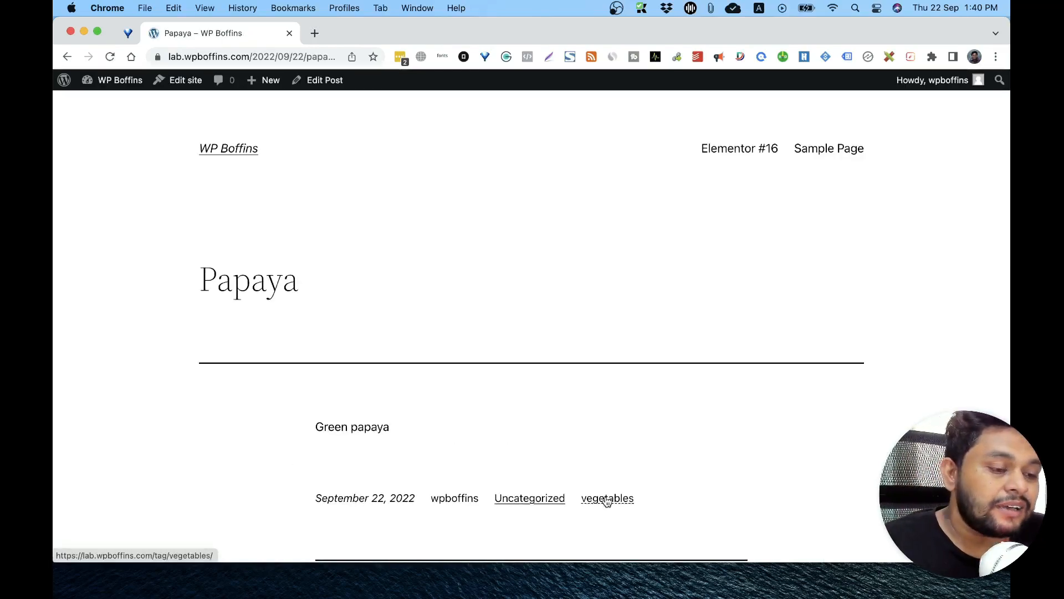
mouse_move(431, 375)
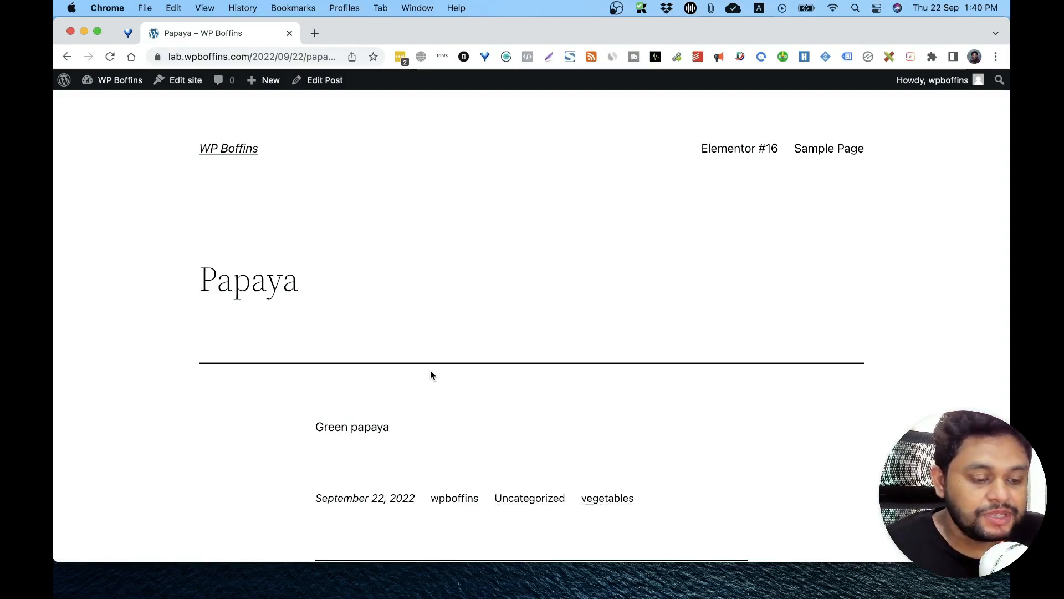
mouse_move(617, 505)
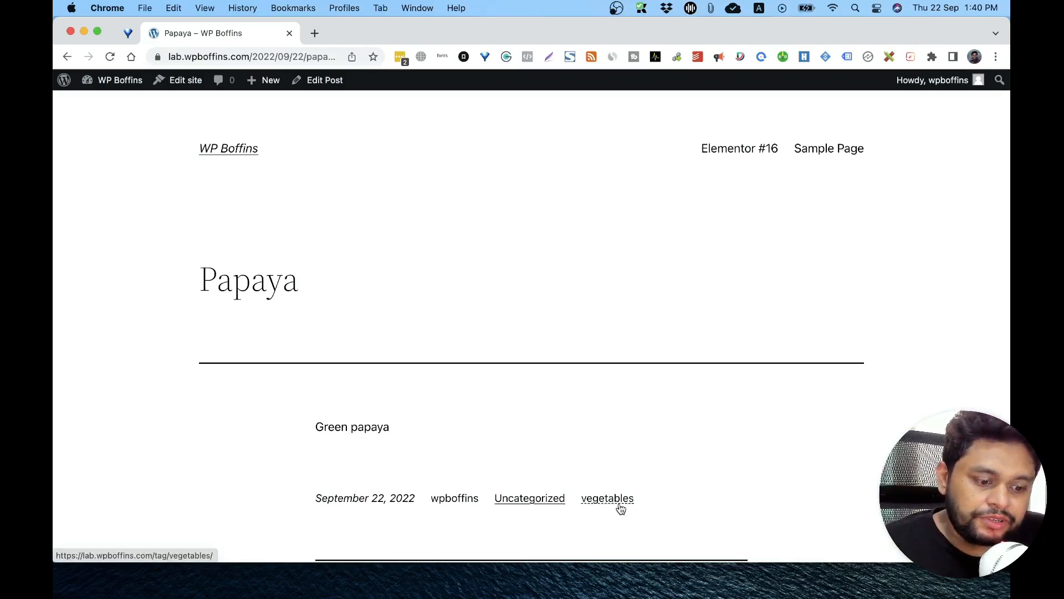
click(608, 498)
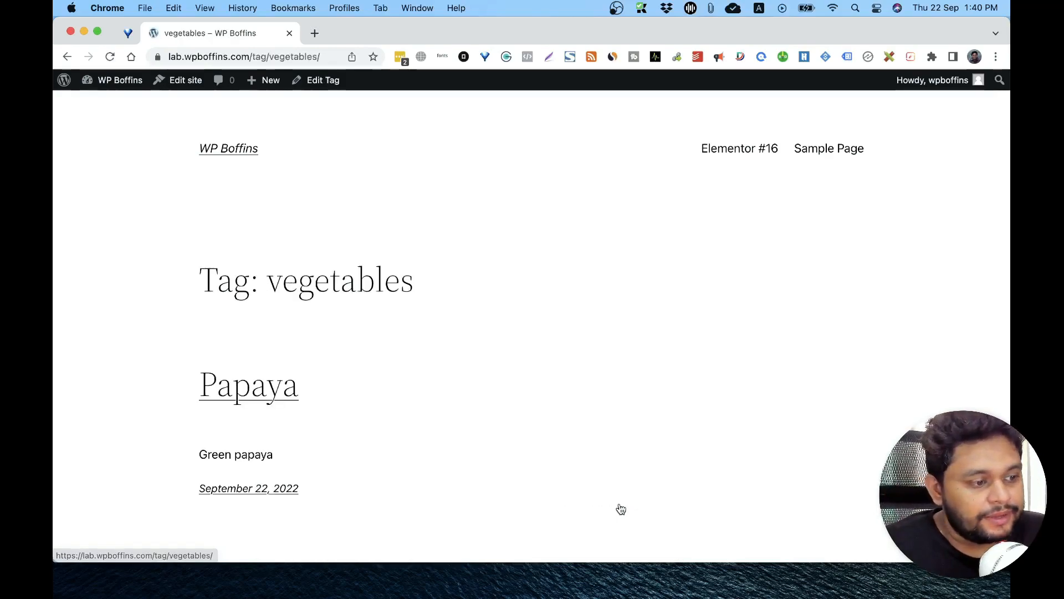
scroll(down, 3)
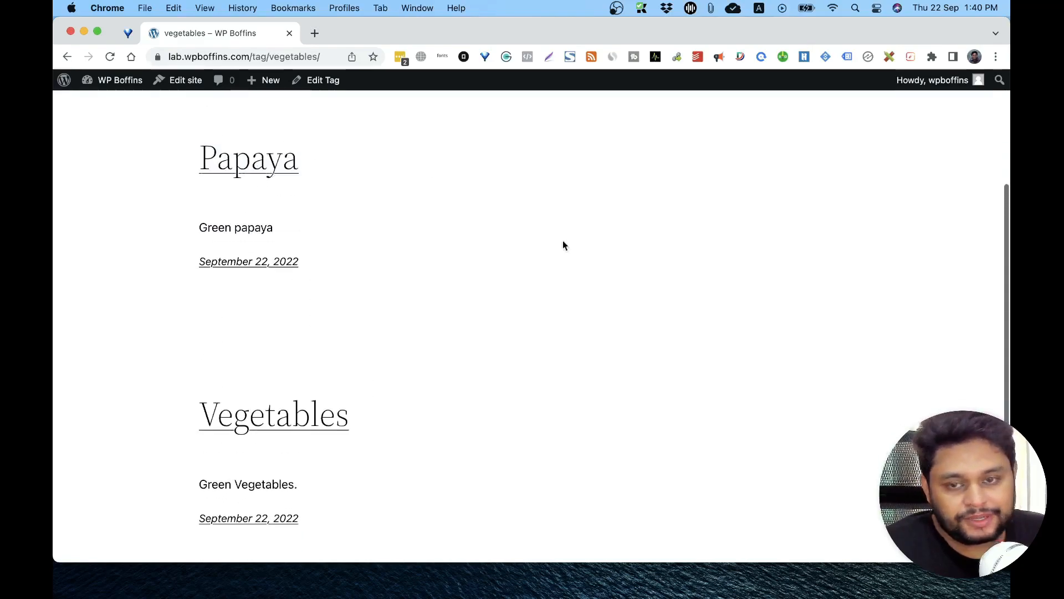
mouse_move(588, 271)
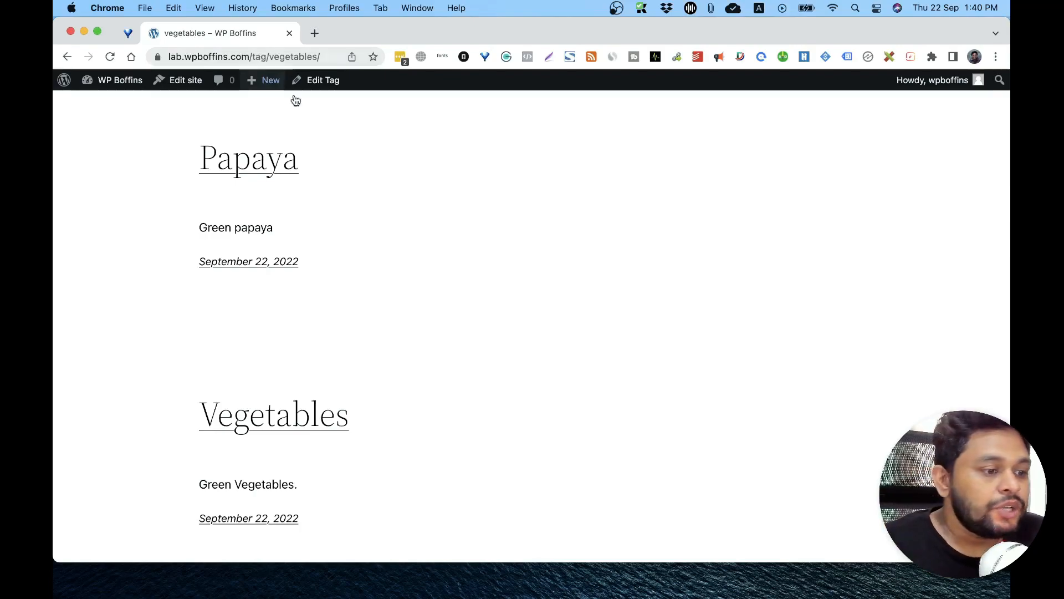
mouse_move(424, 206)
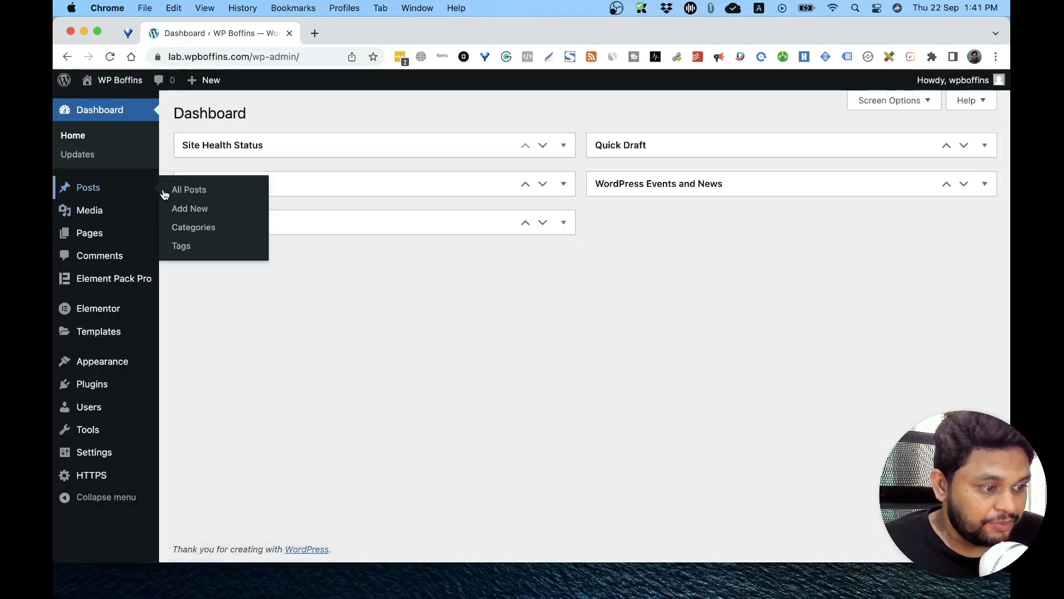
- Open Posts > Tags, listing 'green vegetables' (1 post) and 'vegetables' (2 posts)
click(180, 245)
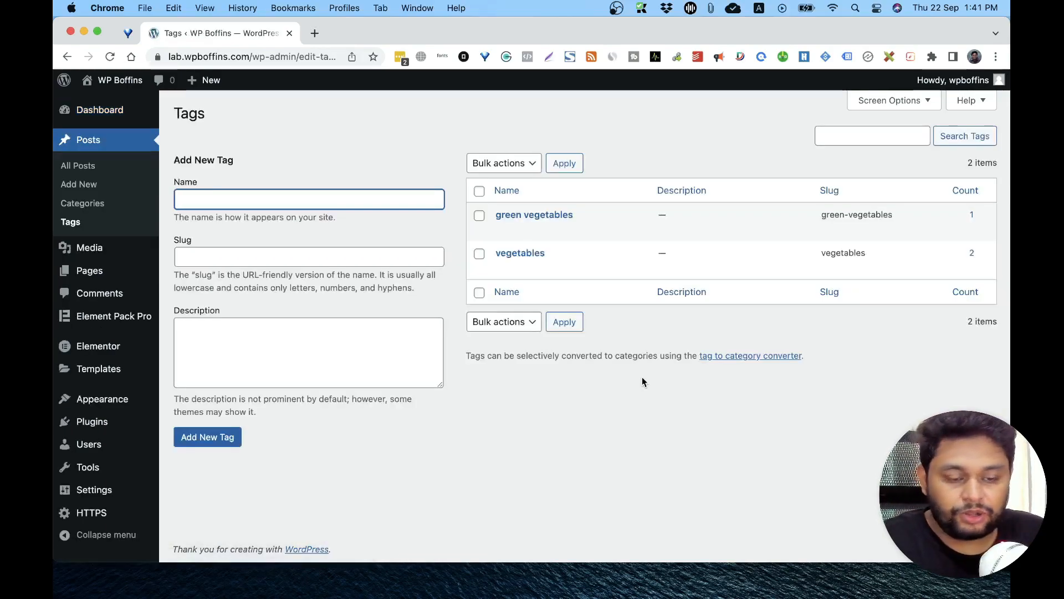
mouse_move(668, 262)
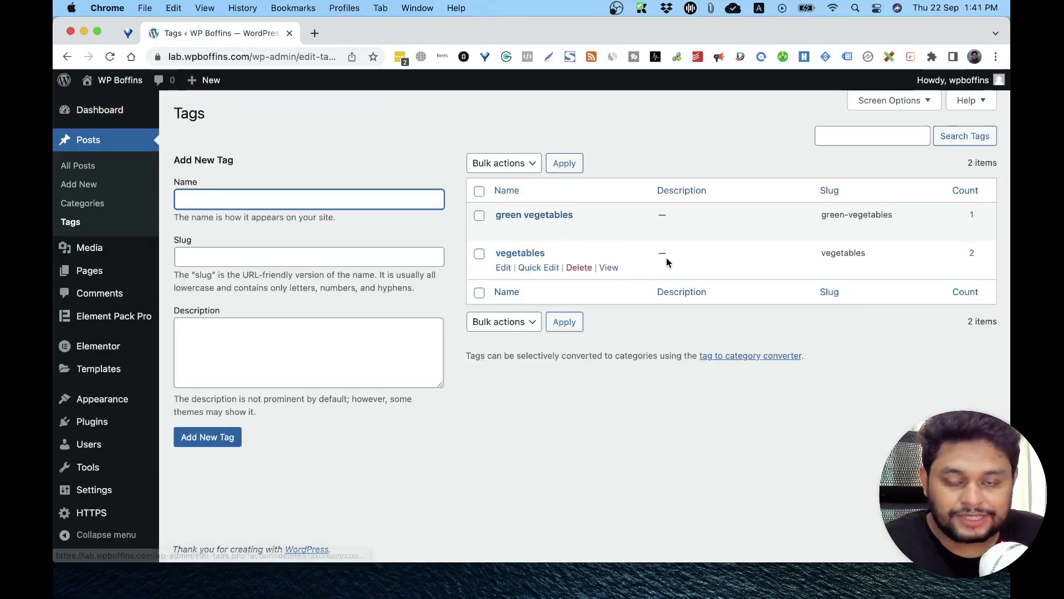
mouse_move(555, 223)
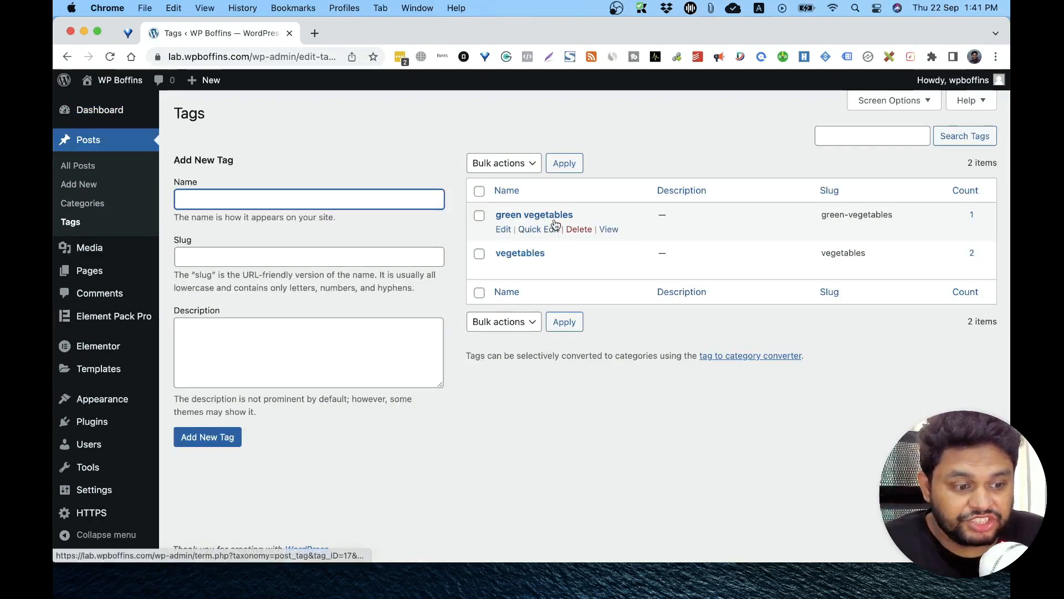
mouse_move(883, 231)
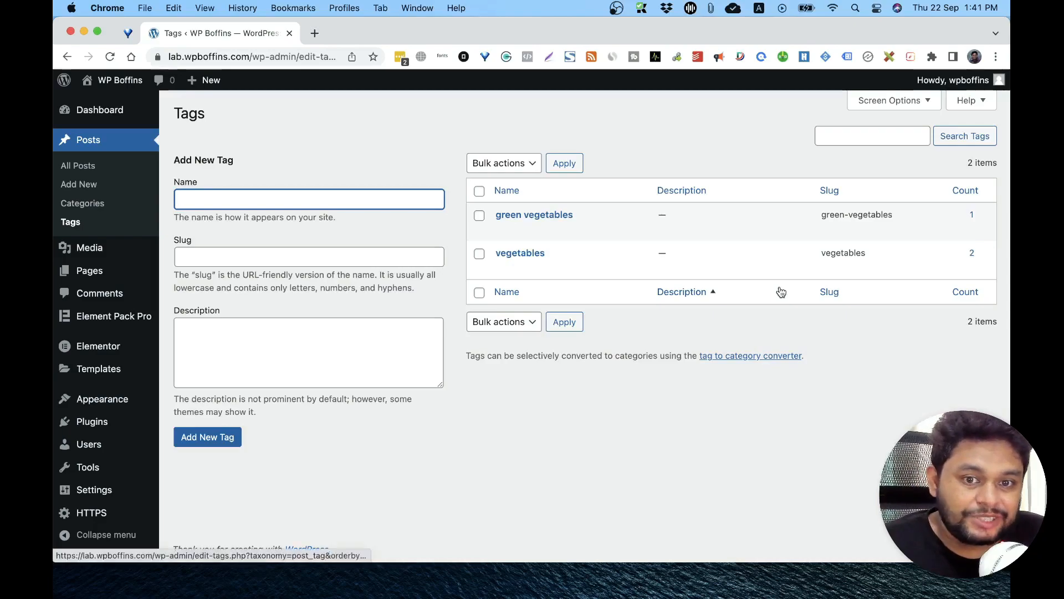
click(964, 190)
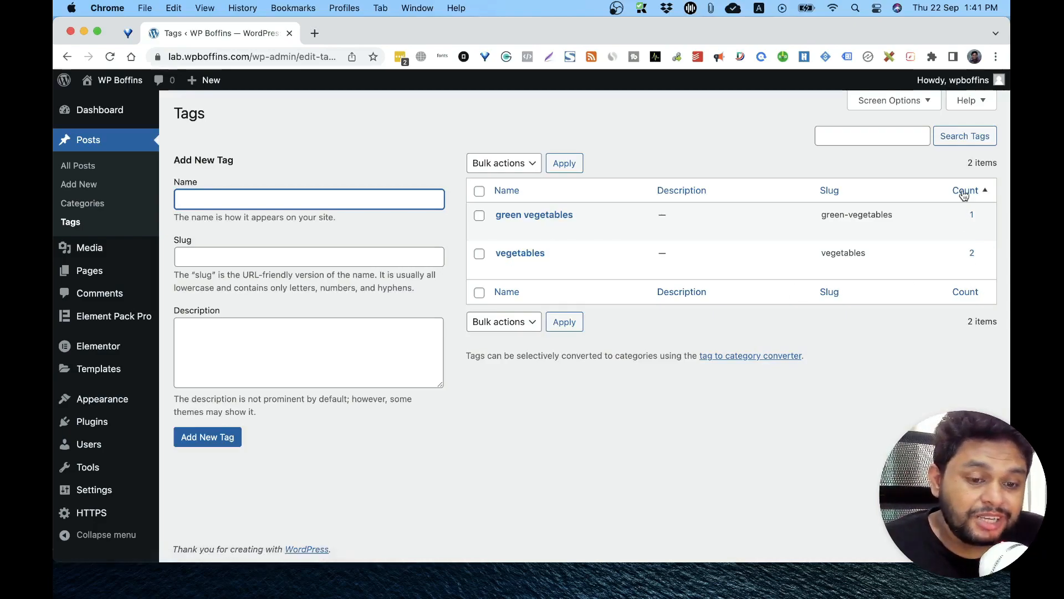
mouse_move(520, 253)
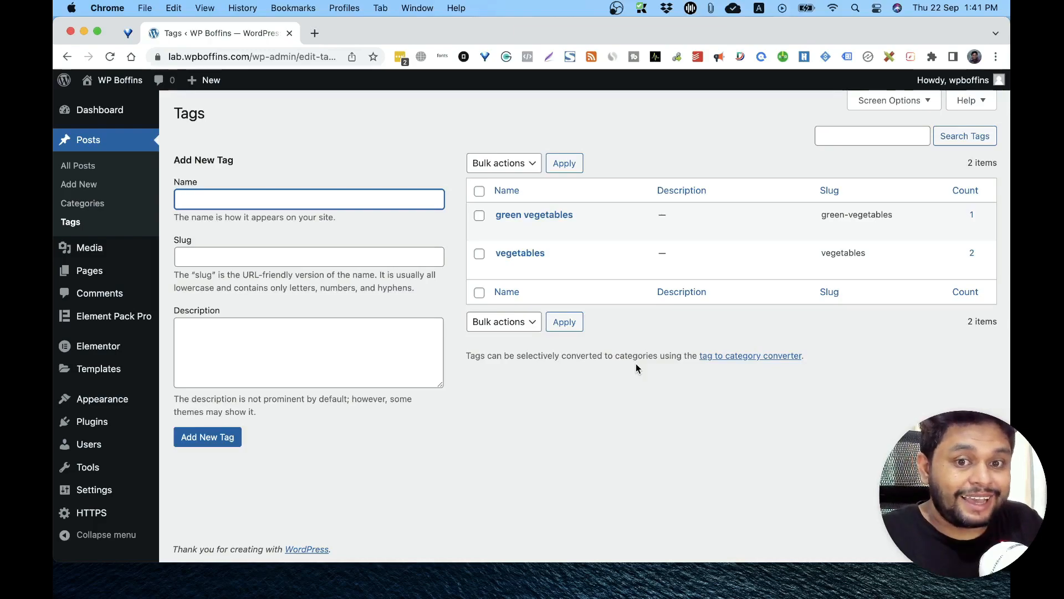
- Add a tag with name 'meat' and slug 'meat' to the tags list
text(meat)
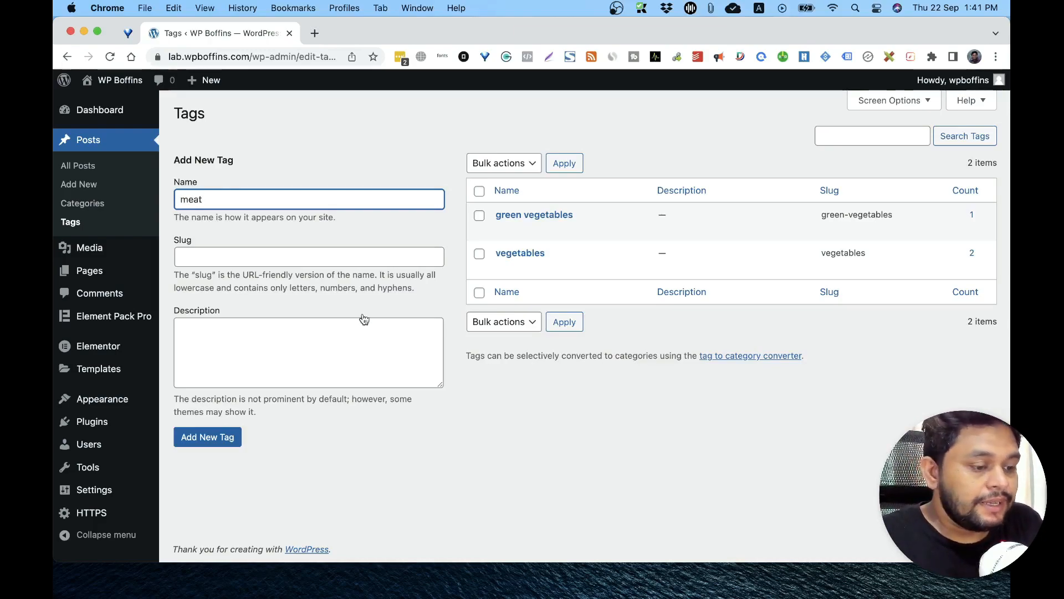
click(296, 257)
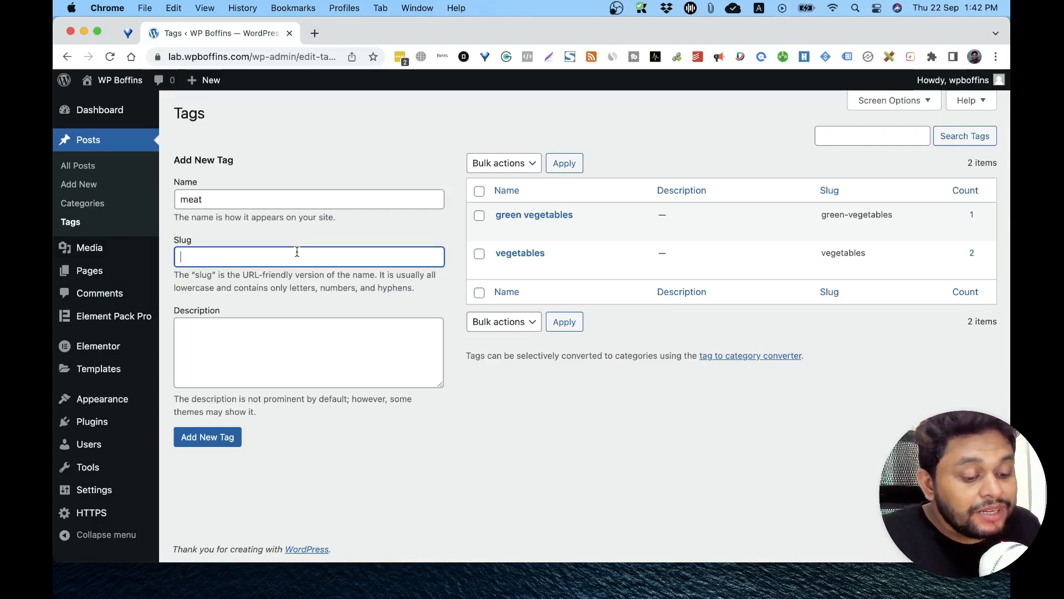
text(meat)
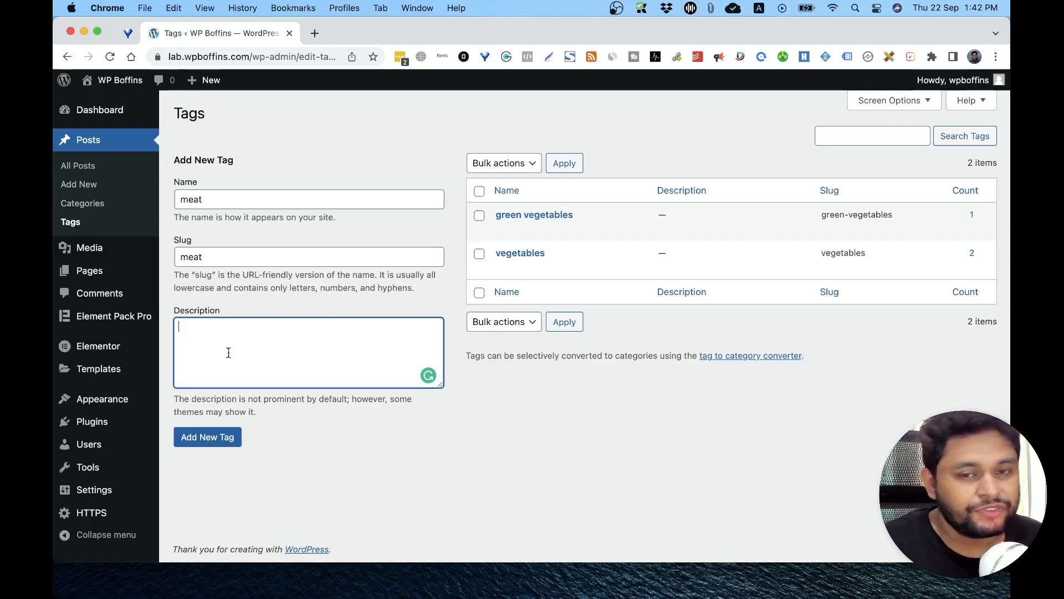
click(207, 437)
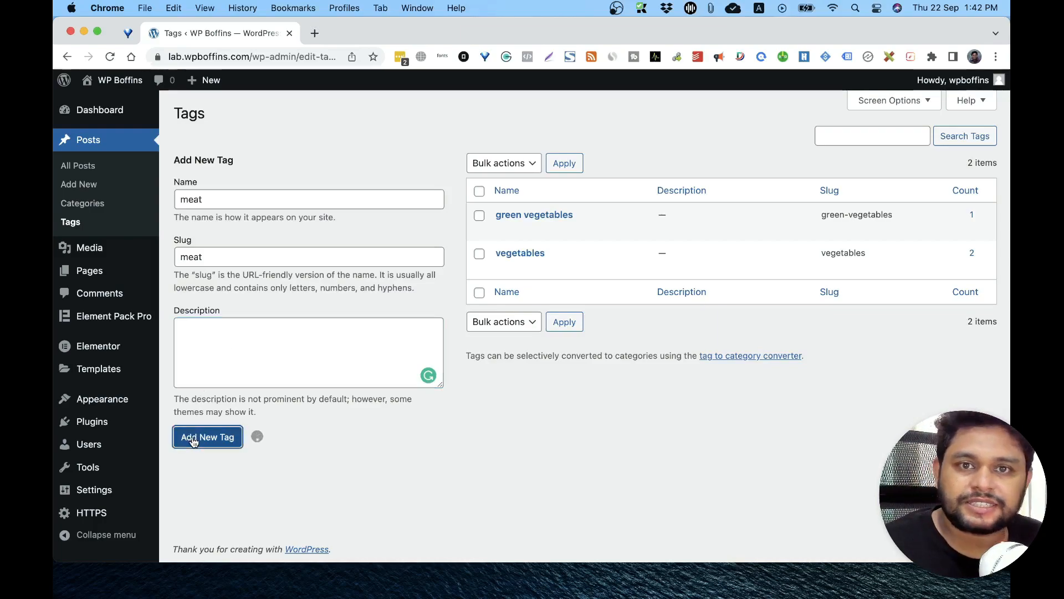
click(207, 437)
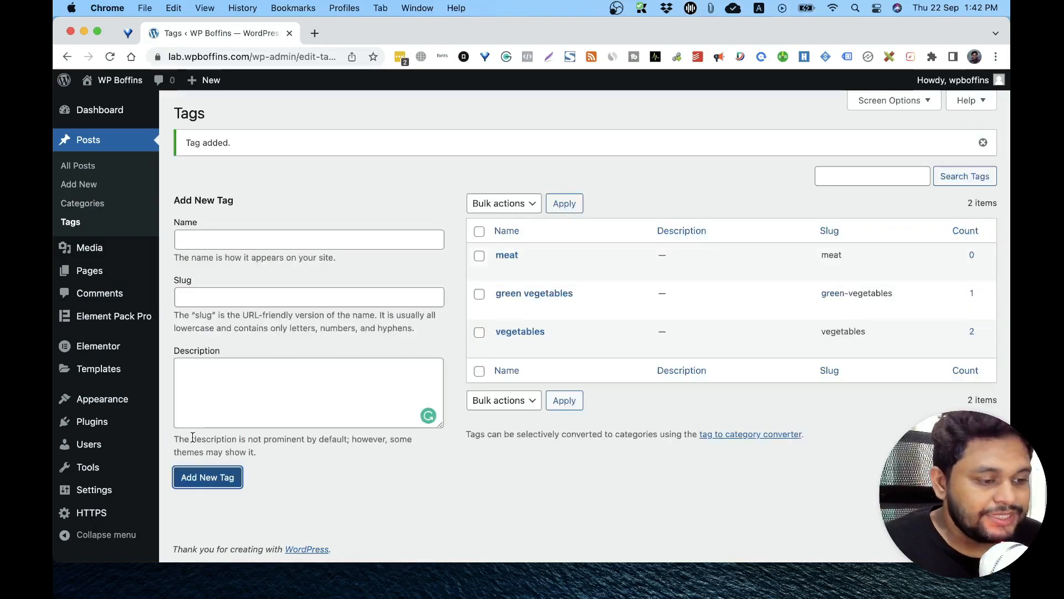
mouse_move(507, 255)
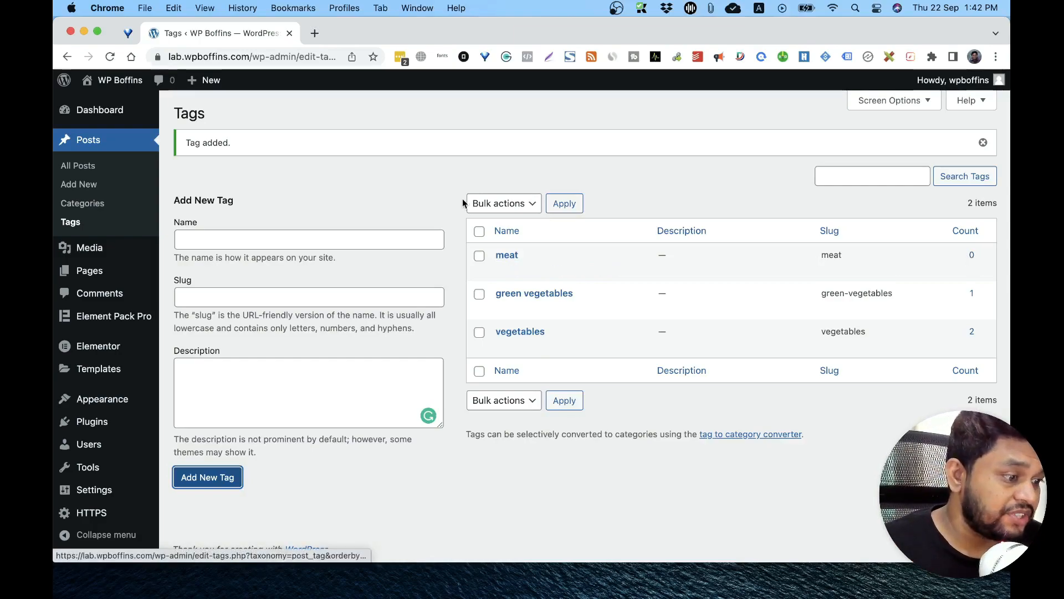
mouse_move(89, 270)
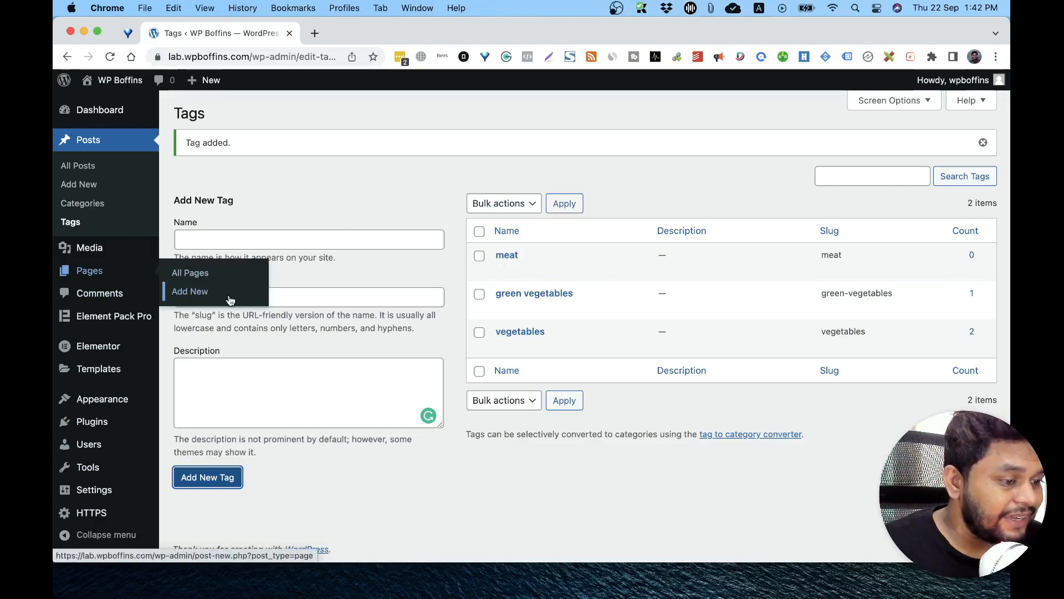
- Start a new page via Pages > Add New and expand its Discussion panel
click(190, 291)
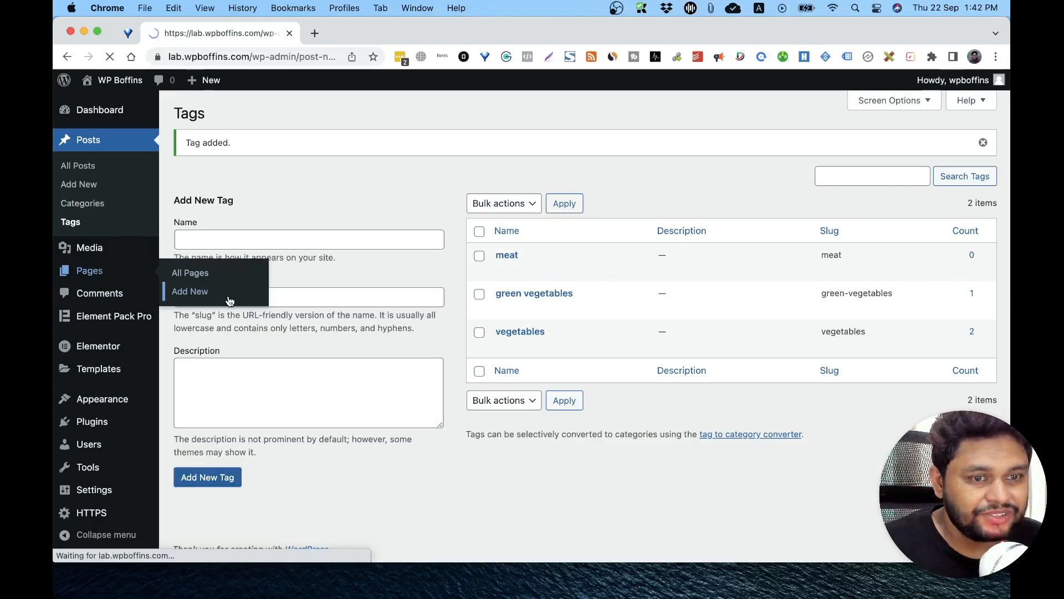
click(189, 291)
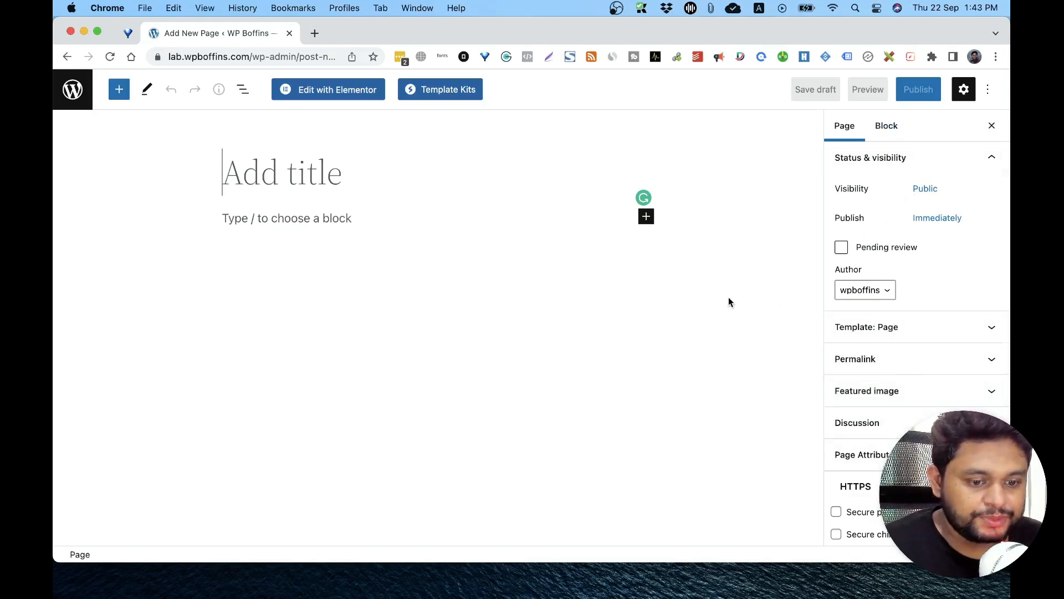
mouse_move(988, 89)
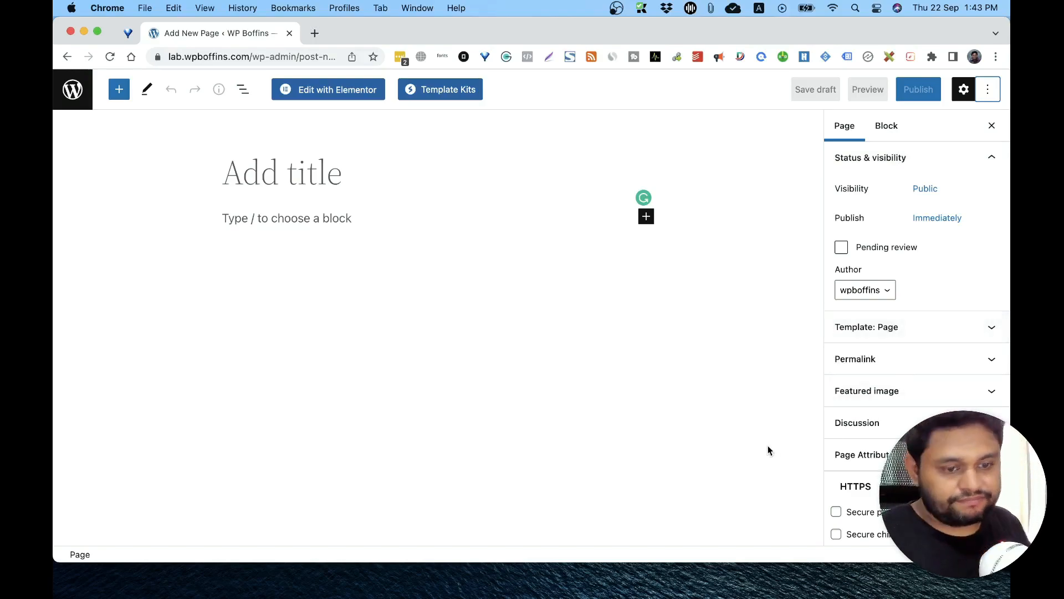
mouse_move(742, 392)
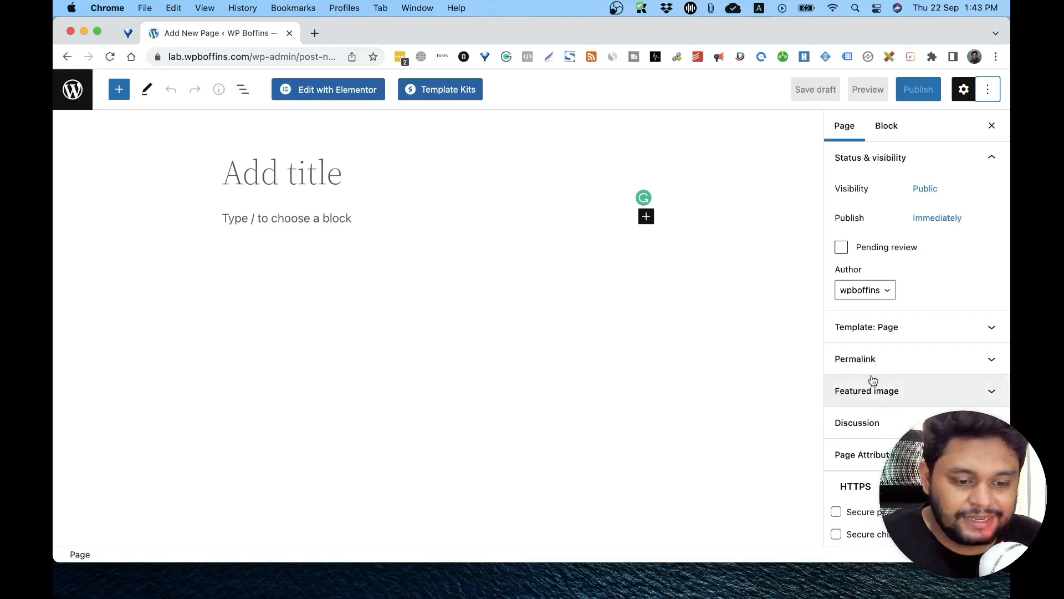
click(857, 422)
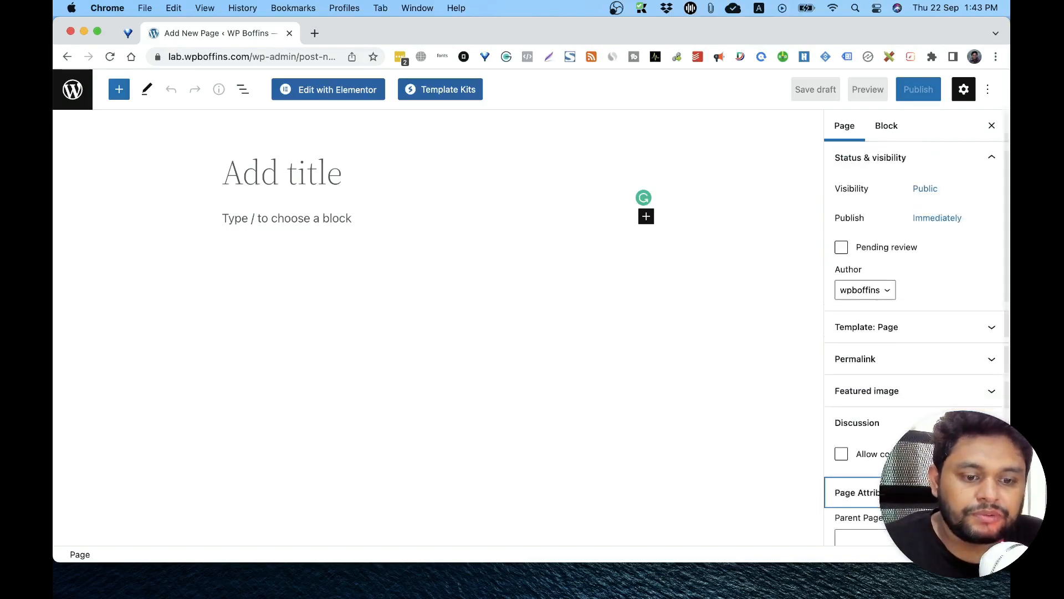
mouse_move(931, 312)
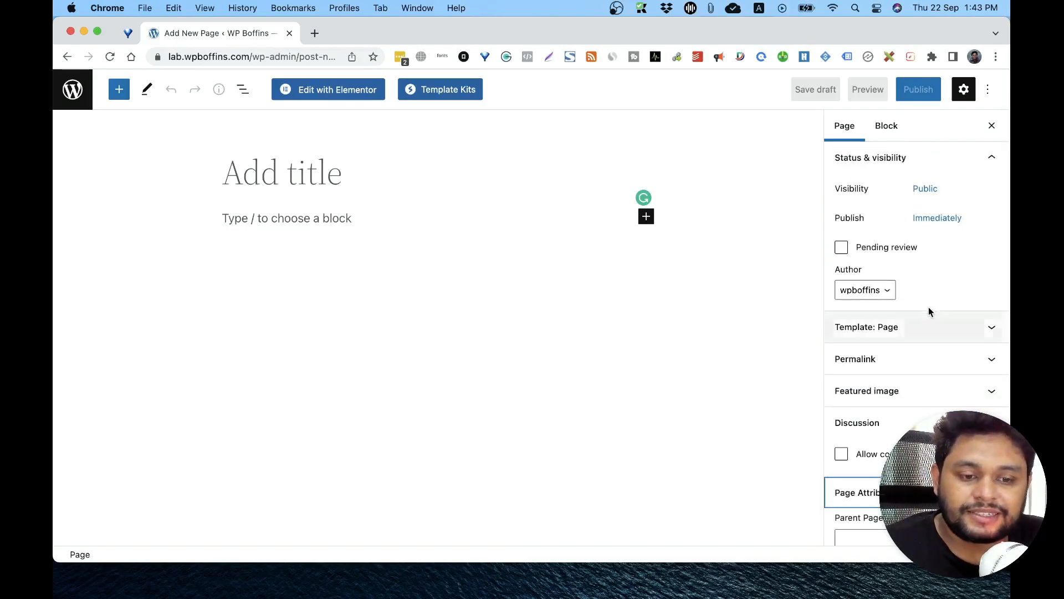